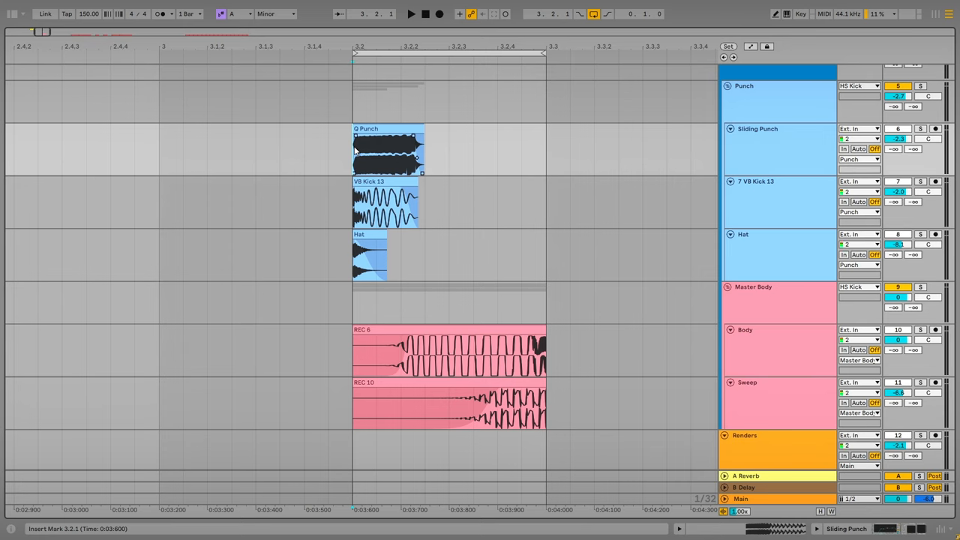
Show the Punch track's first Pro-Q 3 curve, with its narrow boost near 668 Hz
{"action": "left_click", "coordinate": [410, 13]}
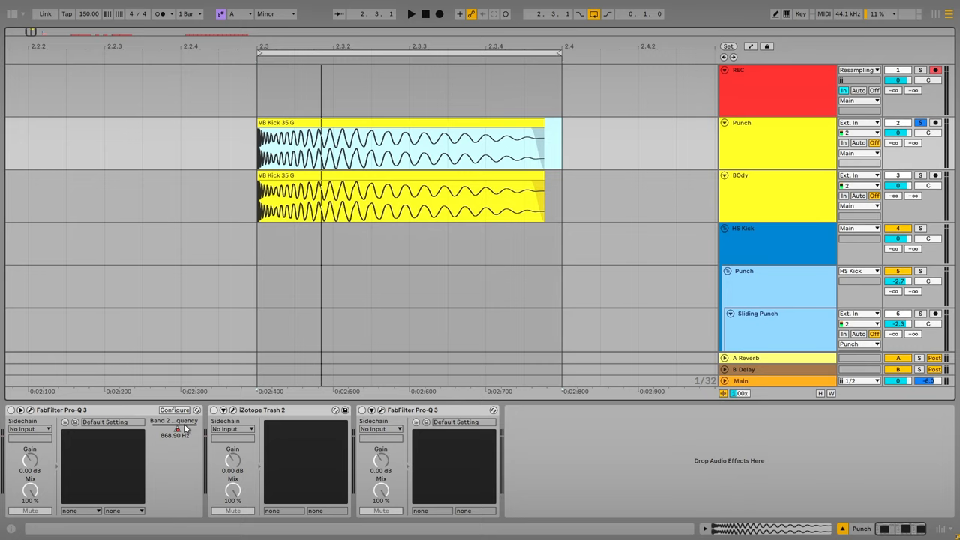
{"action": "mouse_move", "coordinate": [180, 424]}
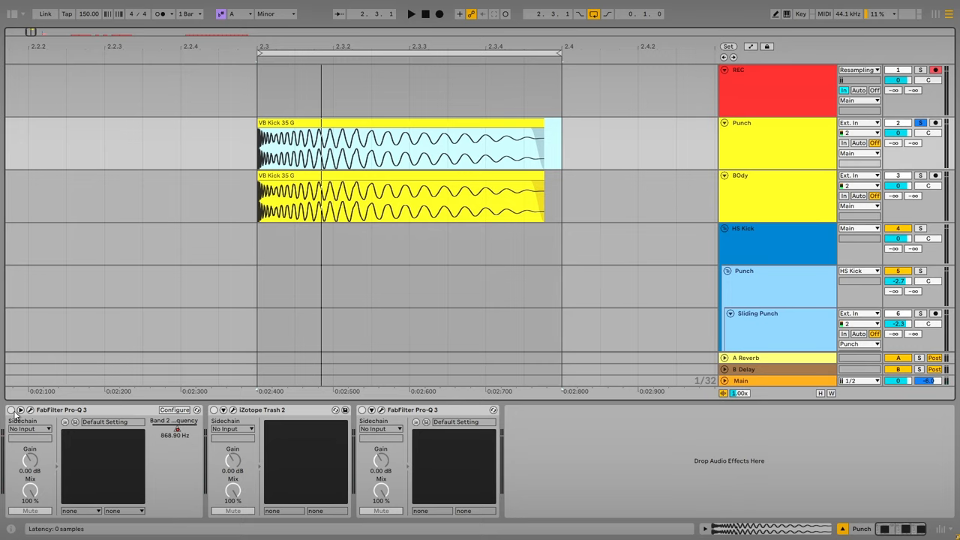
{"action": "left_click", "coordinate": [21, 410]}
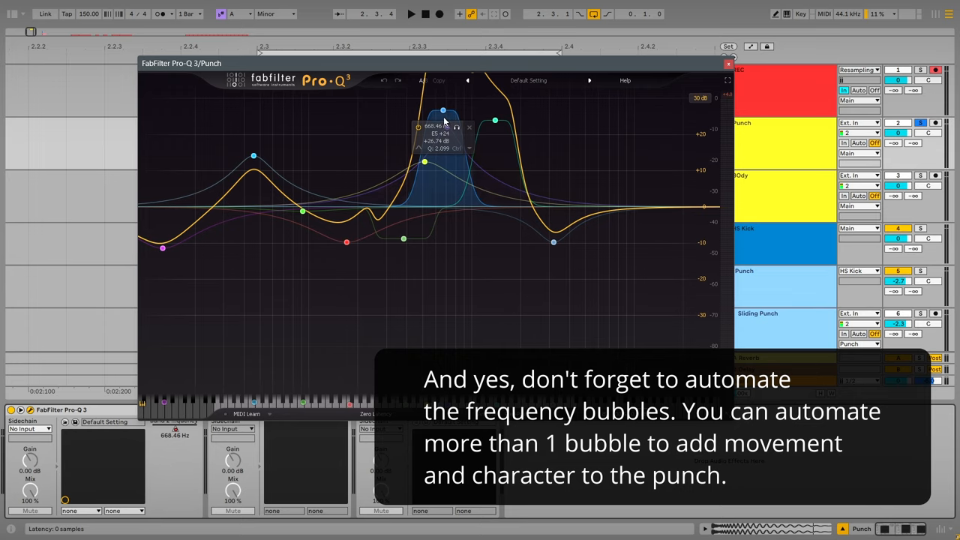
{"action": "mouse_move", "coordinate": [452, 118]}
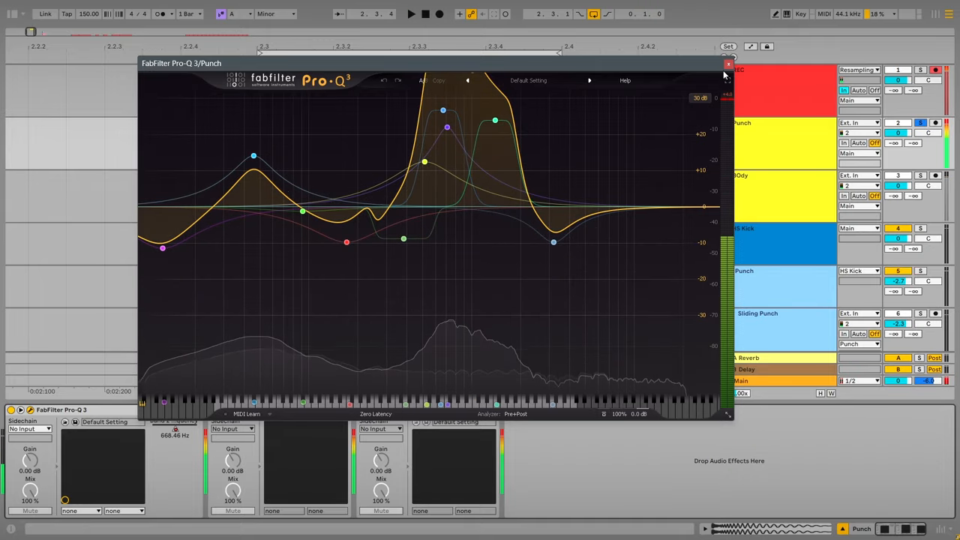
Close the Punch Pro-Q 3, review the steep Trash 2 waveshaping curve, then close it
{"action": "left_click", "coordinate": [728, 64]}
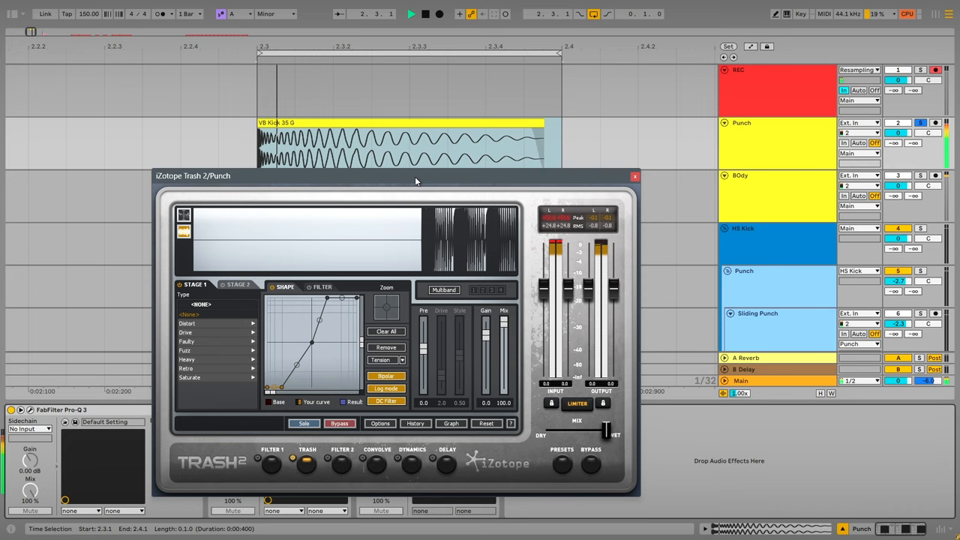
{"action": "left_click", "coordinate": [410, 14]}
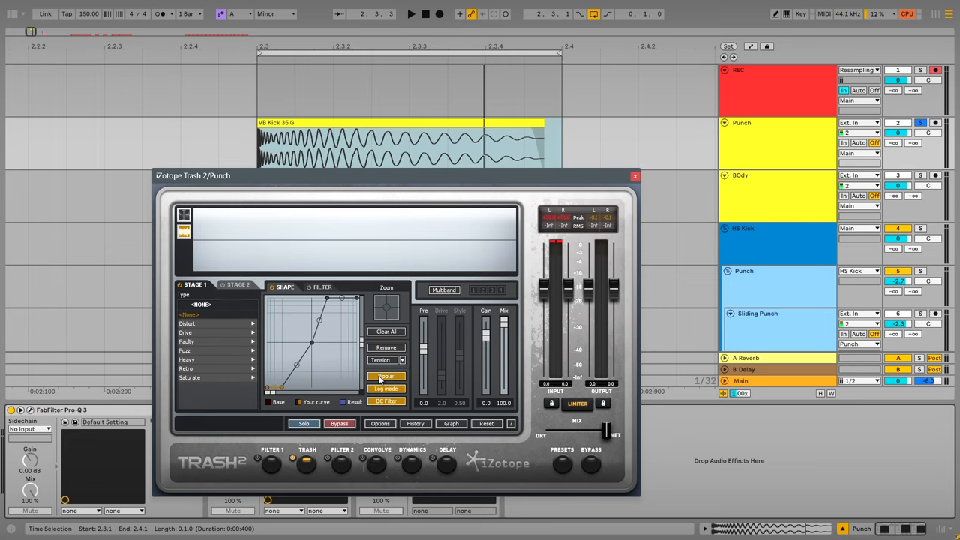
{"action": "mouse_move", "coordinate": [415, 379]}
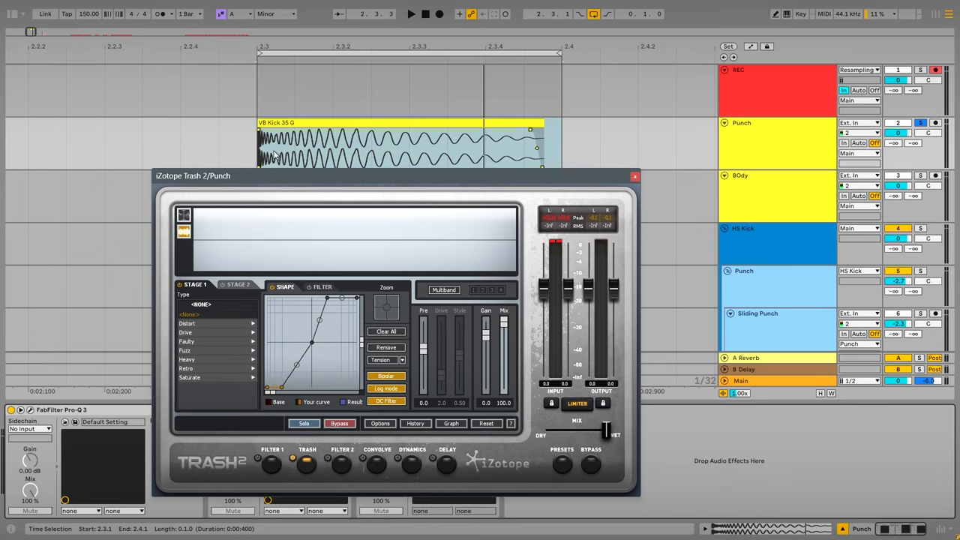
{"action": "mouse_move", "coordinate": [349, 244]}
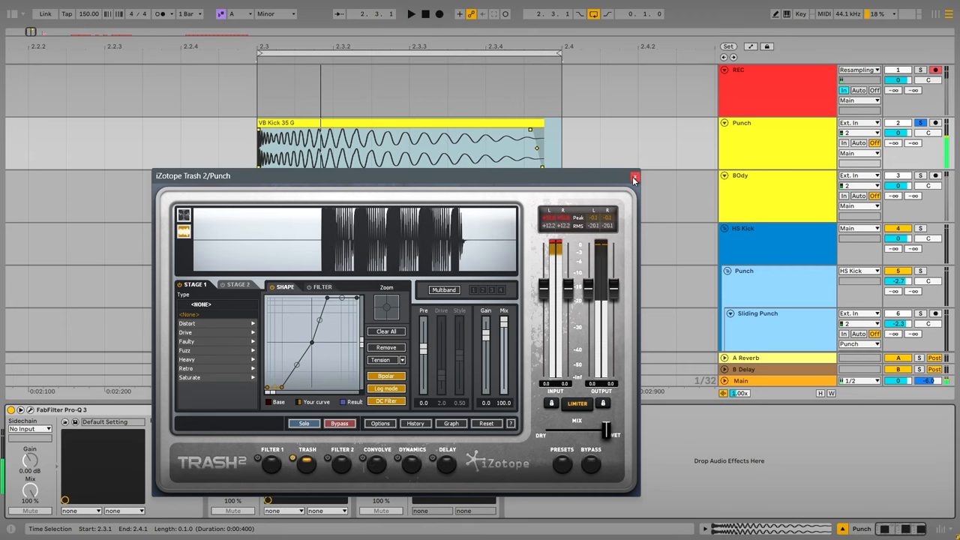
{"action": "left_click", "coordinate": [634, 179]}
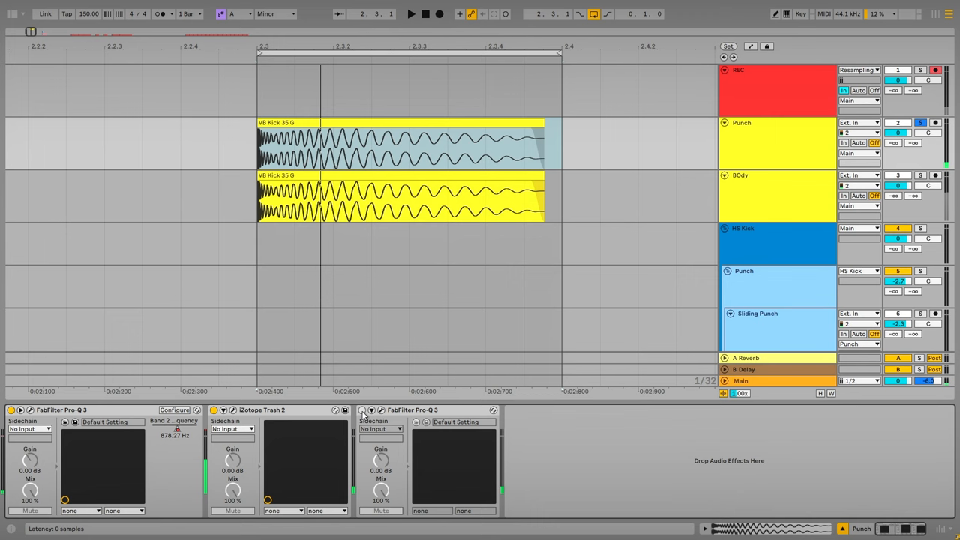
Enable the third Pro-Q 3 at the end of the Punch track's chain
{"action": "left_click", "coordinate": [362, 410]}
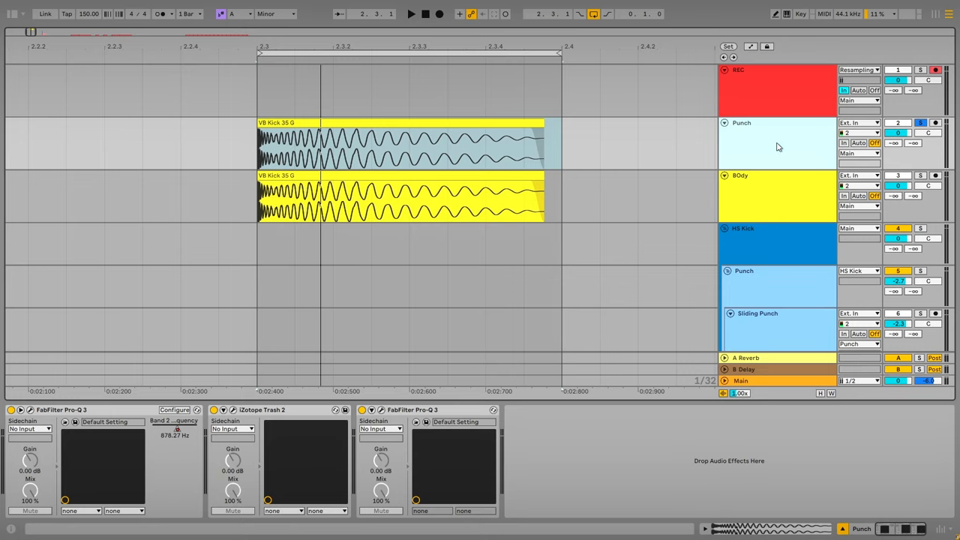
{"action": "mouse_move", "coordinate": [761, 163]}
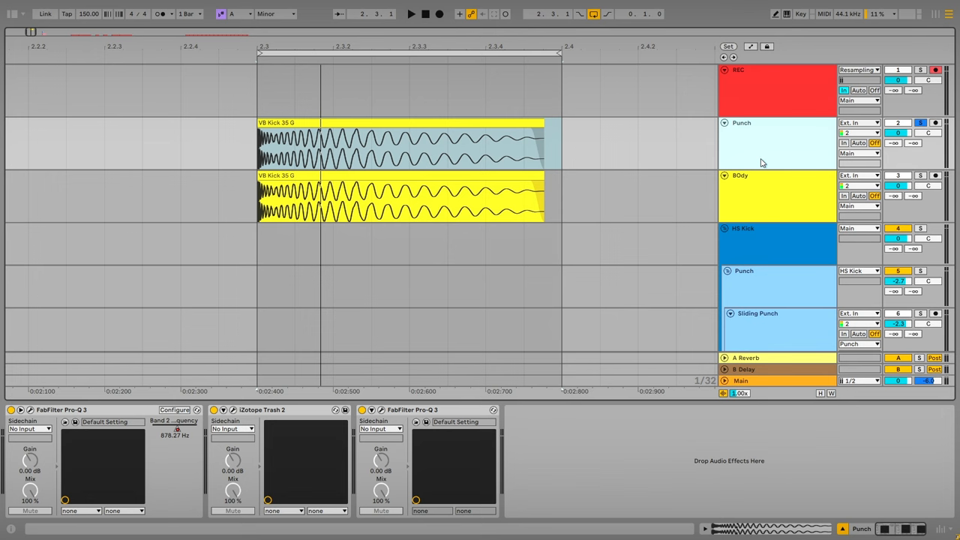
{"action": "mouse_move", "coordinate": [774, 208]}
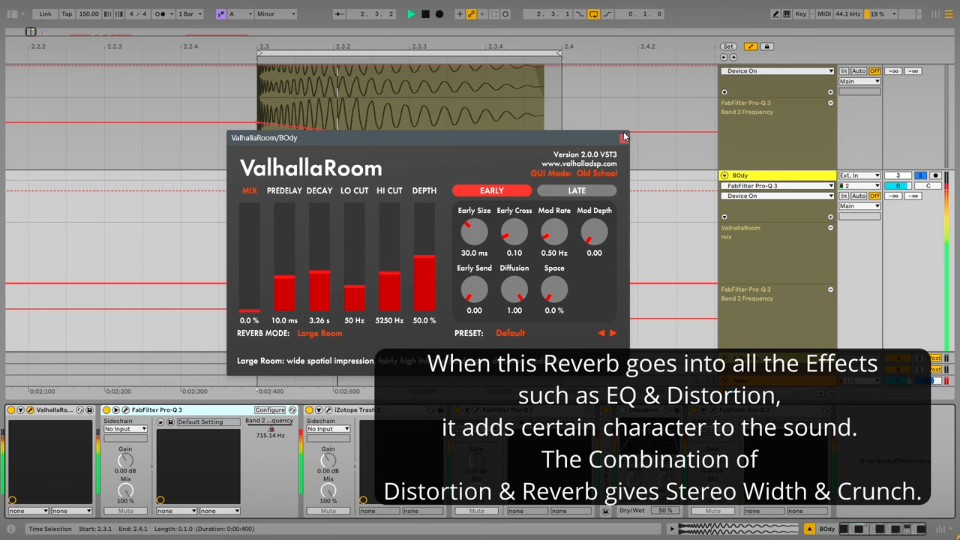
Close the ValhallaRoom reverb window on the BOdy track
{"action": "left_click", "coordinate": [625, 137]}
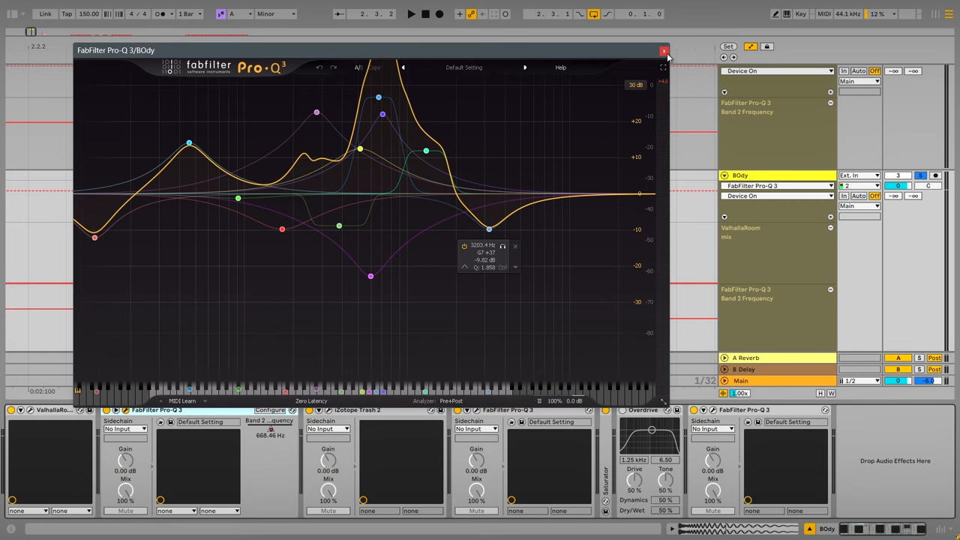
Close the BOdy Pro-Q 3 and show Trash 2's S-shaped waveshaping curve
{"action": "left_click", "coordinate": [664, 50]}
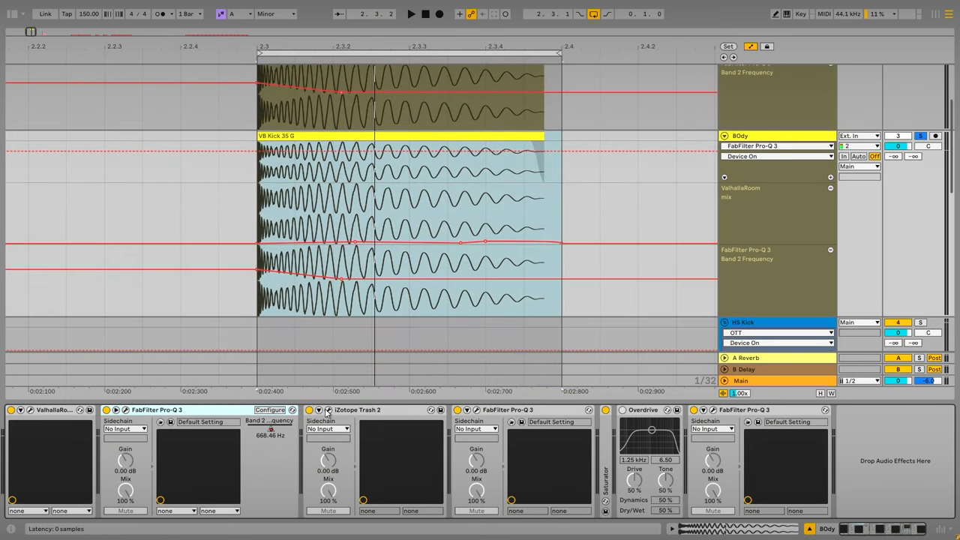
{"action": "left_click", "coordinate": [319, 409]}
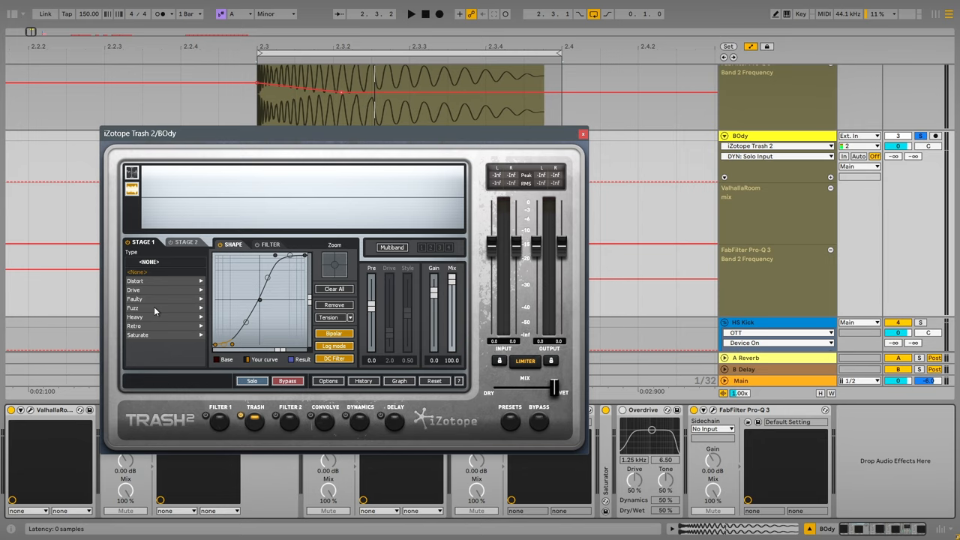
{"action": "mouse_move", "coordinate": [180, 279]}
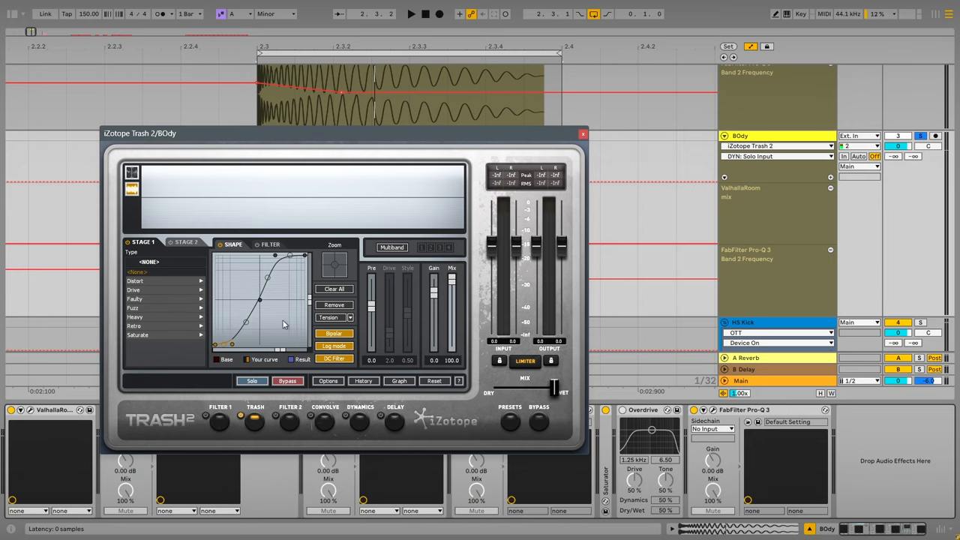
{"action": "mouse_move", "coordinate": [314, 280]}
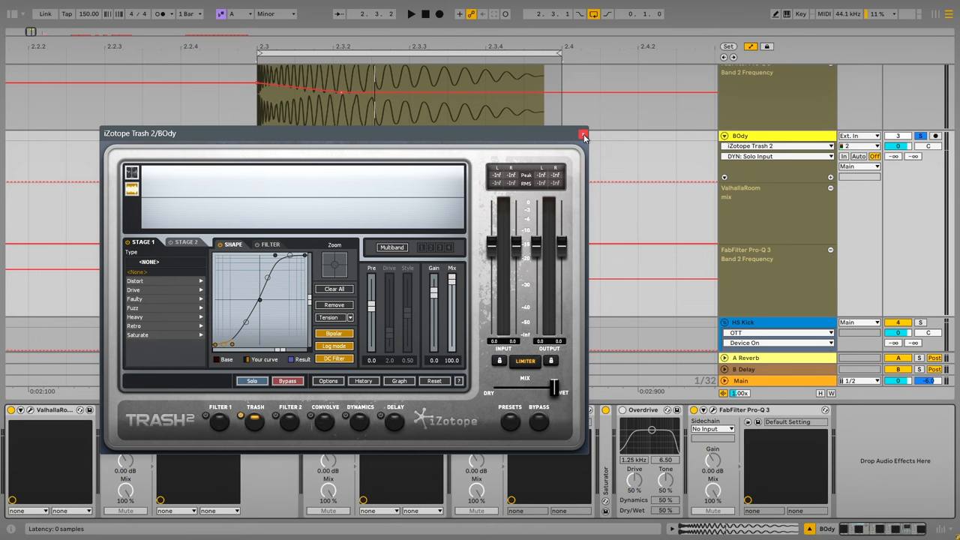
Close Trash 2, then close BOdy's second Pro-Q 3 with its 840 Hz boost
{"action": "left_click", "coordinate": [585, 133]}
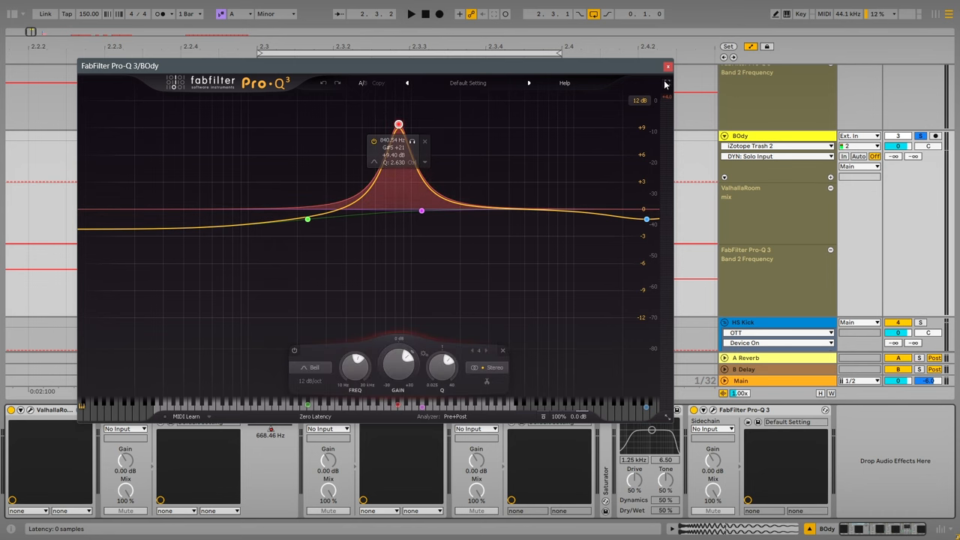
{"action": "left_click", "coordinate": [668, 67]}
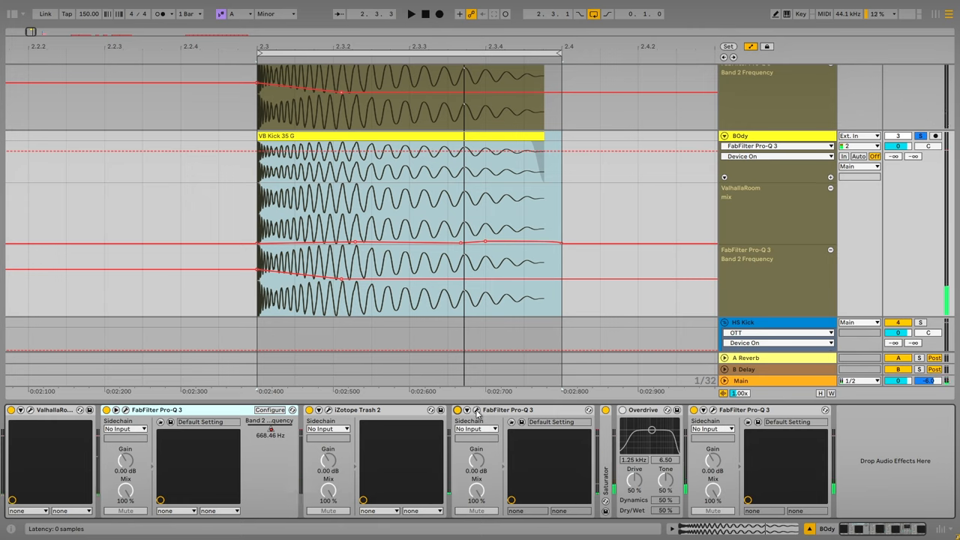
{"action": "mouse_move", "coordinate": [506, 436]}
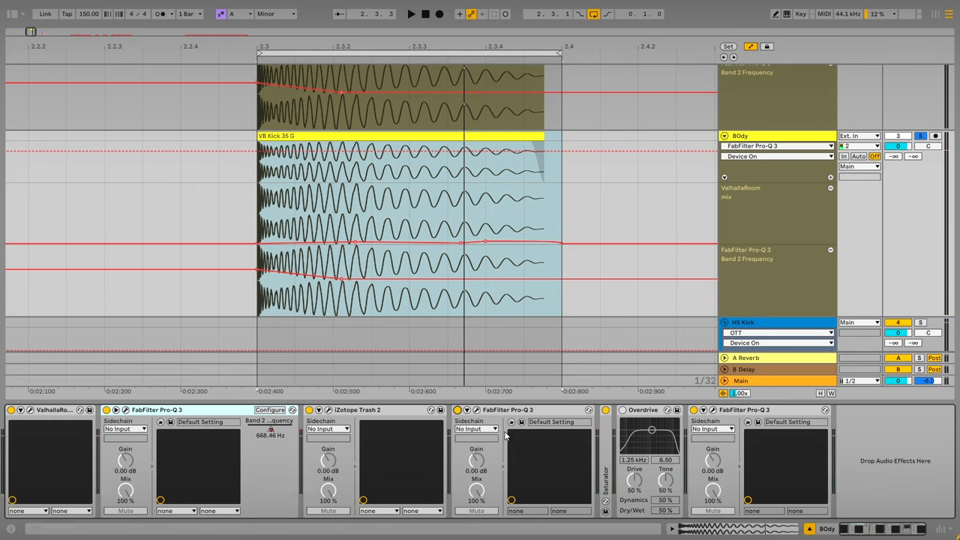
{"action": "mouse_move", "coordinate": [611, 439]}
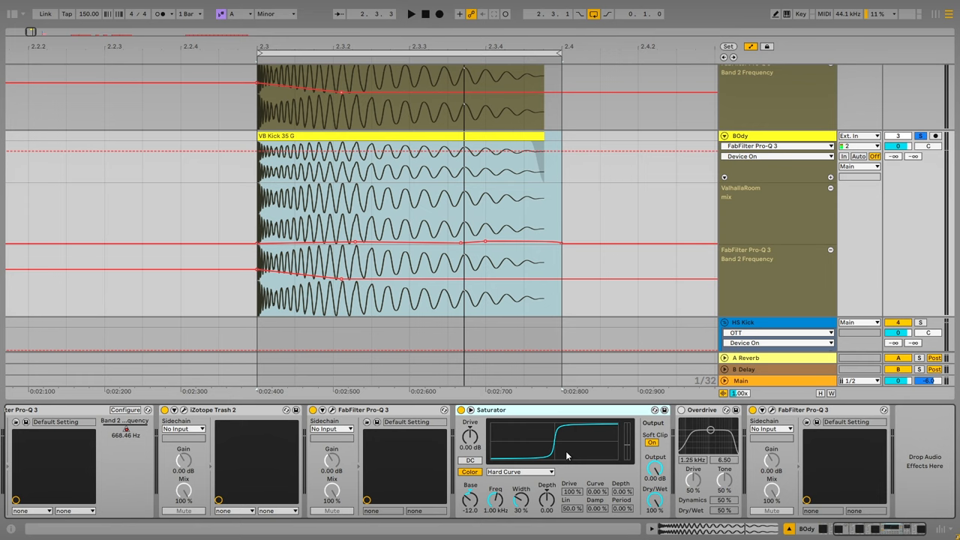
{"action": "mouse_move", "coordinate": [551, 468]}
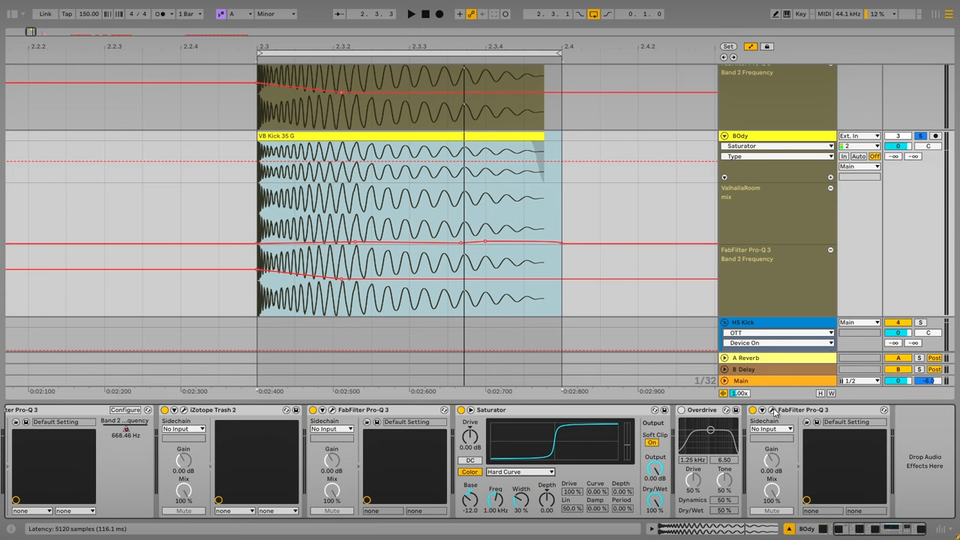
{"action": "left_click", "coordinate": [775, 410]}
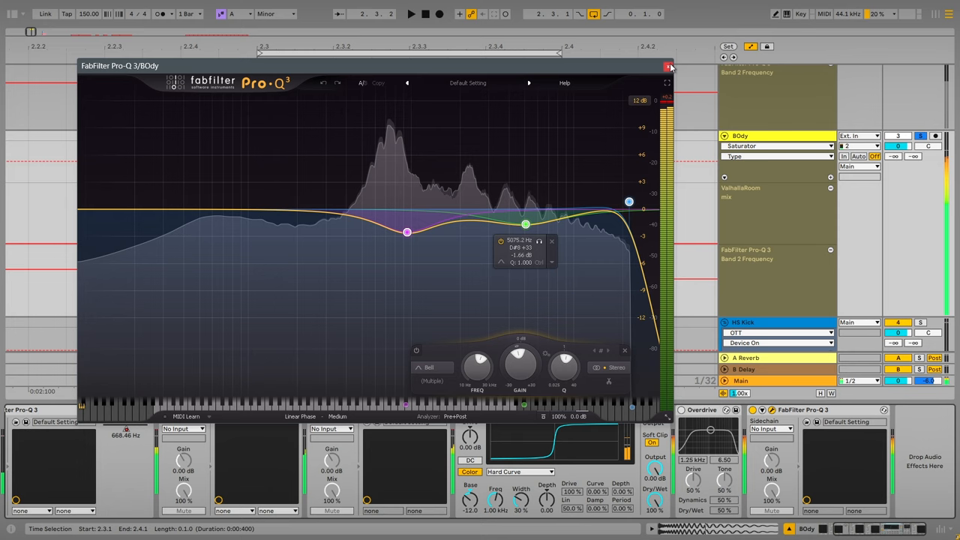
{"action": "left_click", "coordinate": [668, 67]}
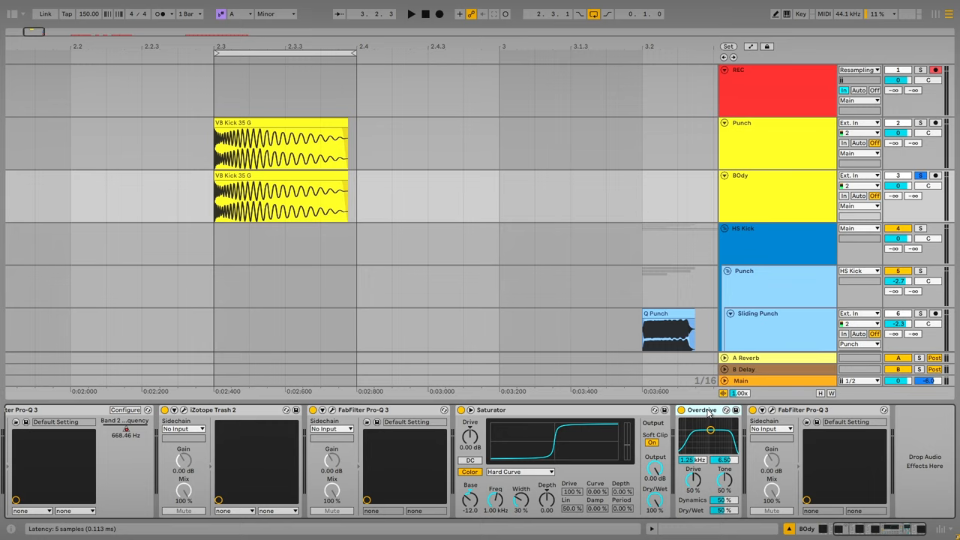
{"action": "mouse_move", "coordinate": [711, 419]}
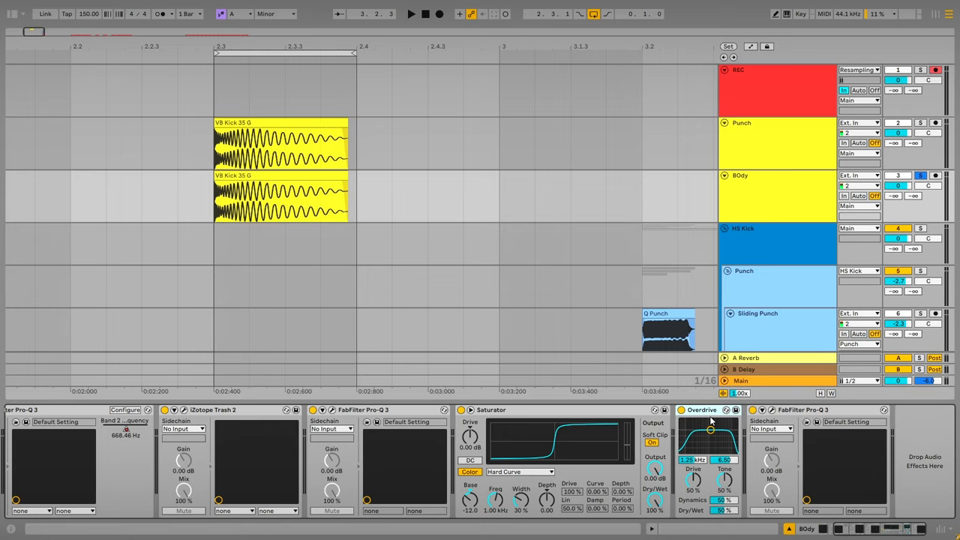
{"action": "mouse_move", "coordinate": [768, 437]}
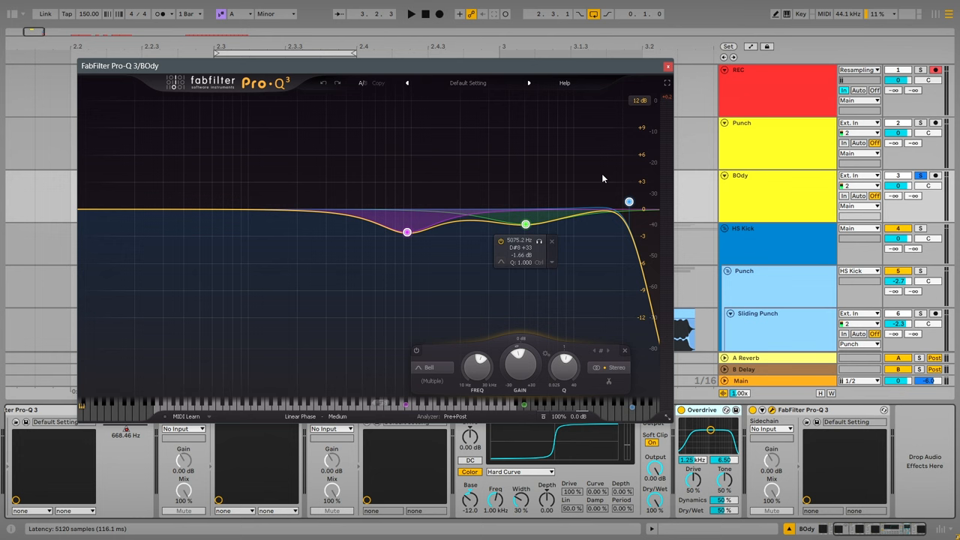
{"action": "left_click", "coordinate": [667, 66]}
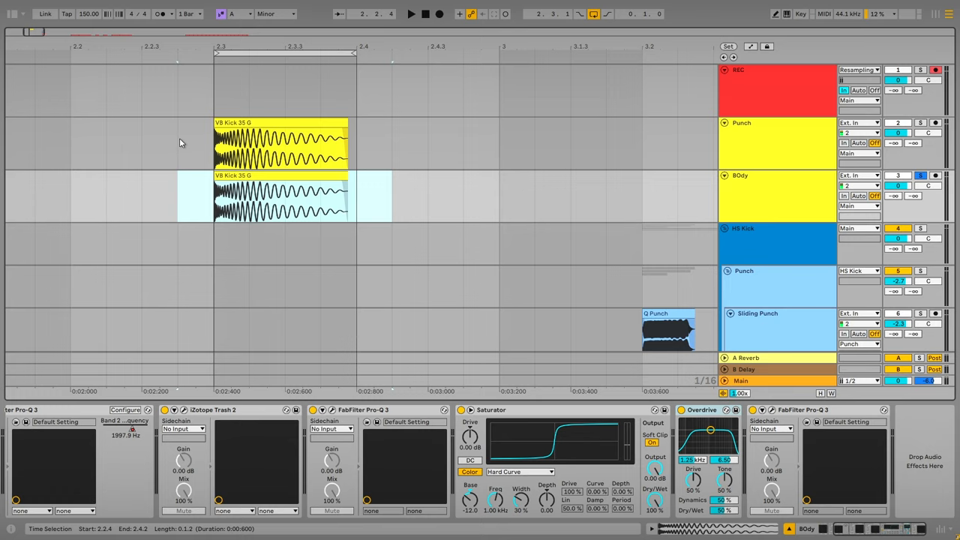
{"action": "mouse_move", "coordinate": [180, 171]}
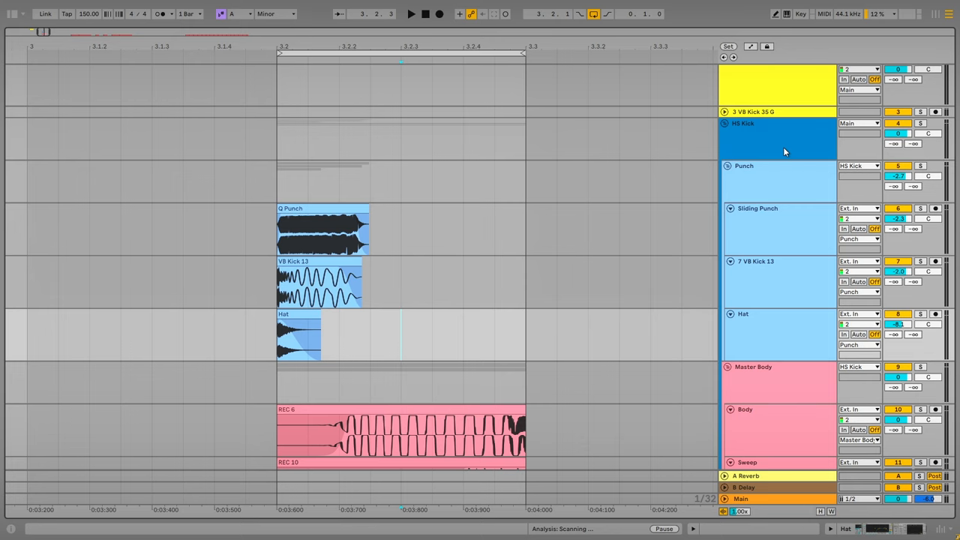
Select the HS Kick group and close its band-passed Pro-Q 3 window
{"action": "left_click", "coordinate": [781, 139]}
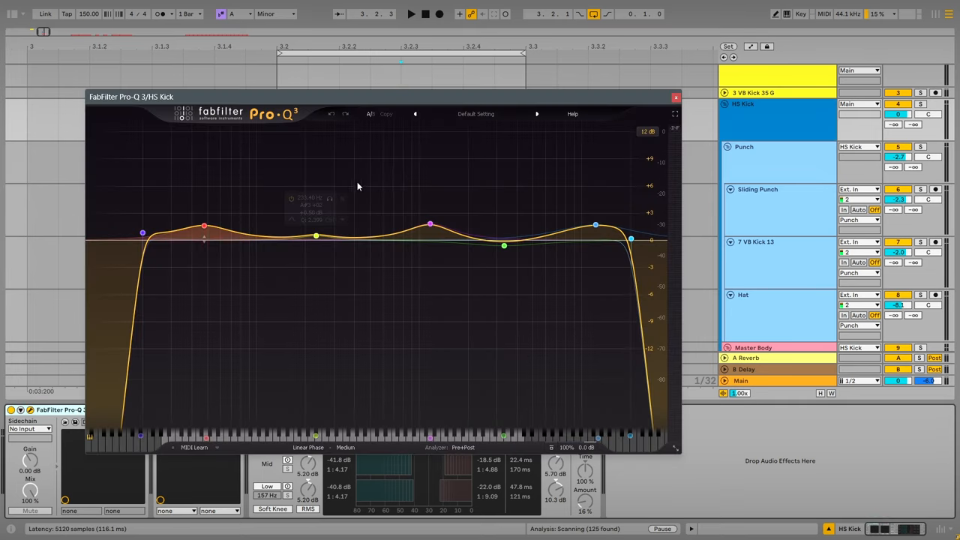
{"action": "left_click", "coordinate": [675, 97]}
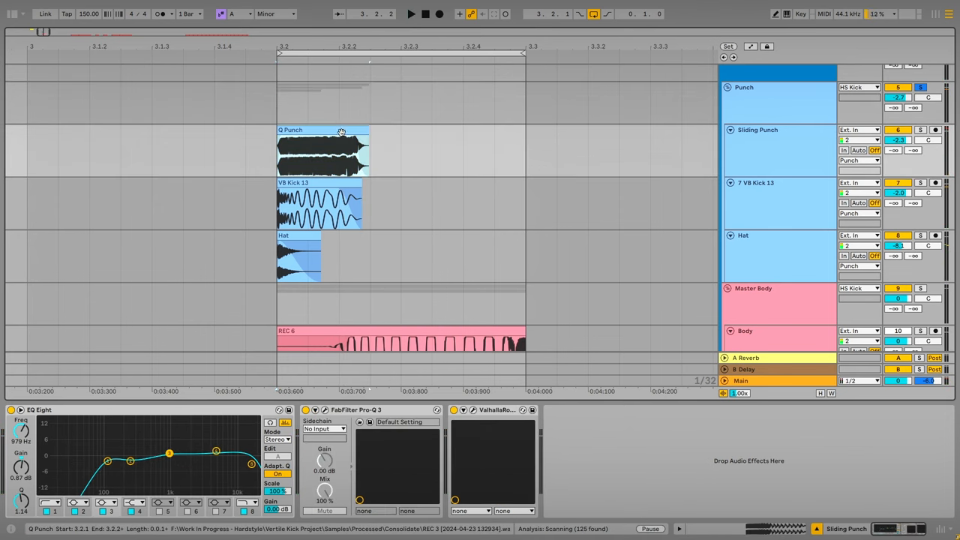
{"action": "mouse_move", "coordinate": [348, 130]}
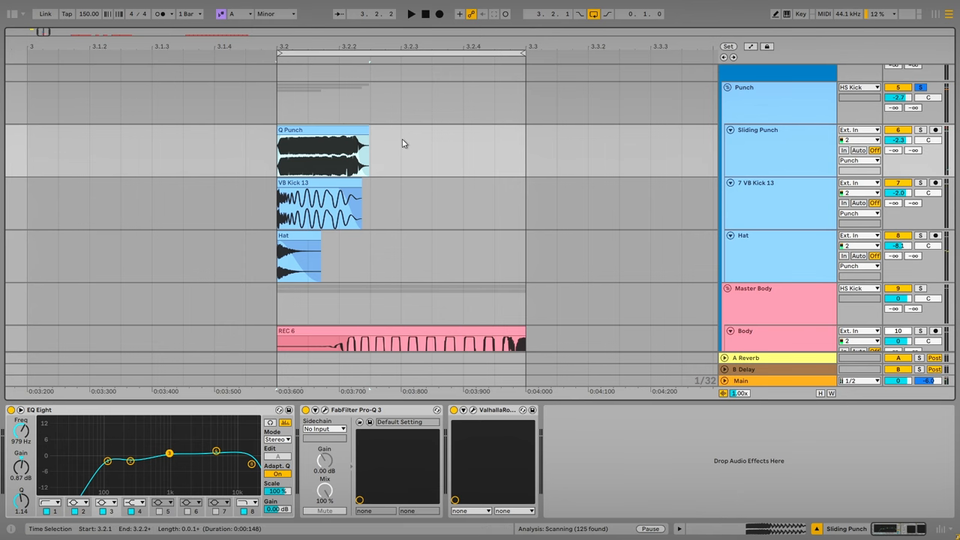
Open the Q Punch clip and show its Transposition envelope from +12 to 0 st
{"action": "left_click", "coordinate": [323, 150]}
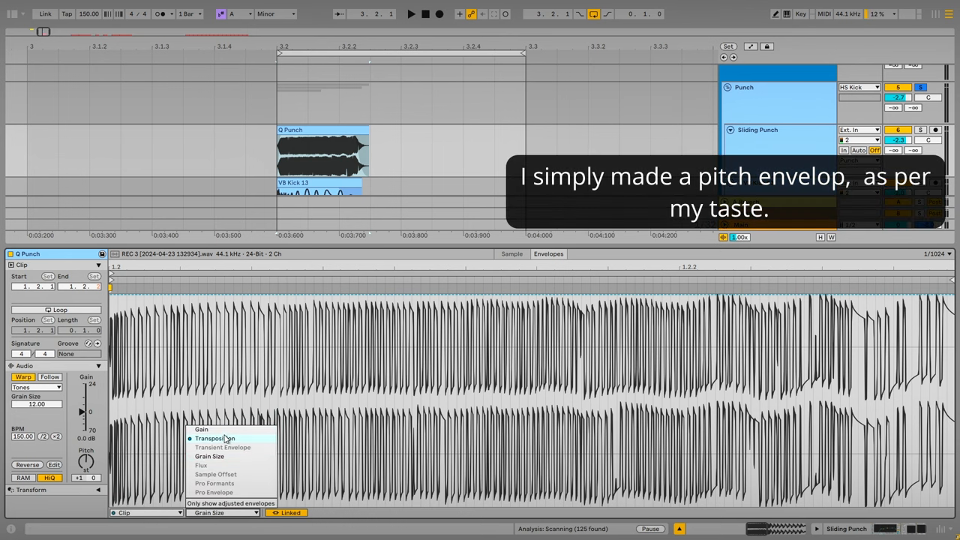
{"action": "left_click", "coordinate": [216, 439]}
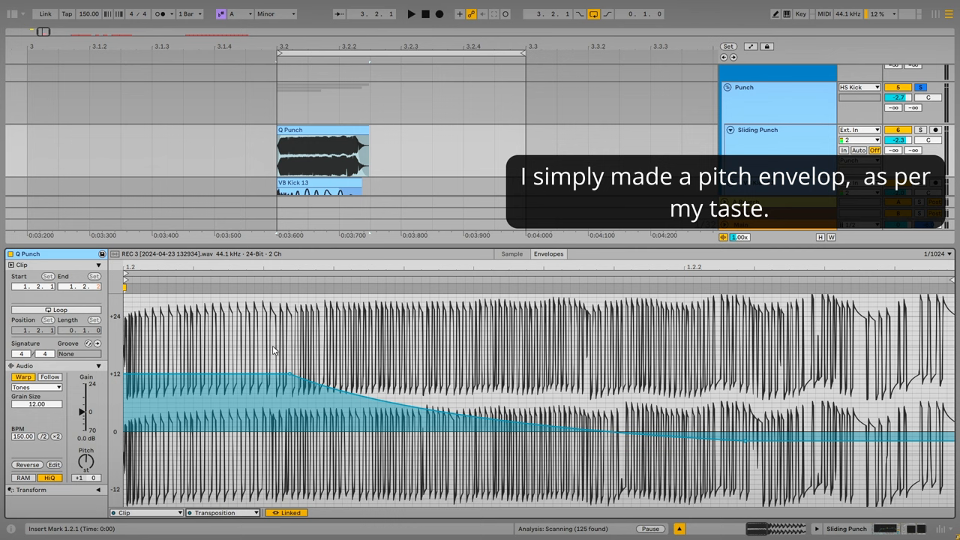
{"action": "mouse_move", "coordinate": [240, 334]}
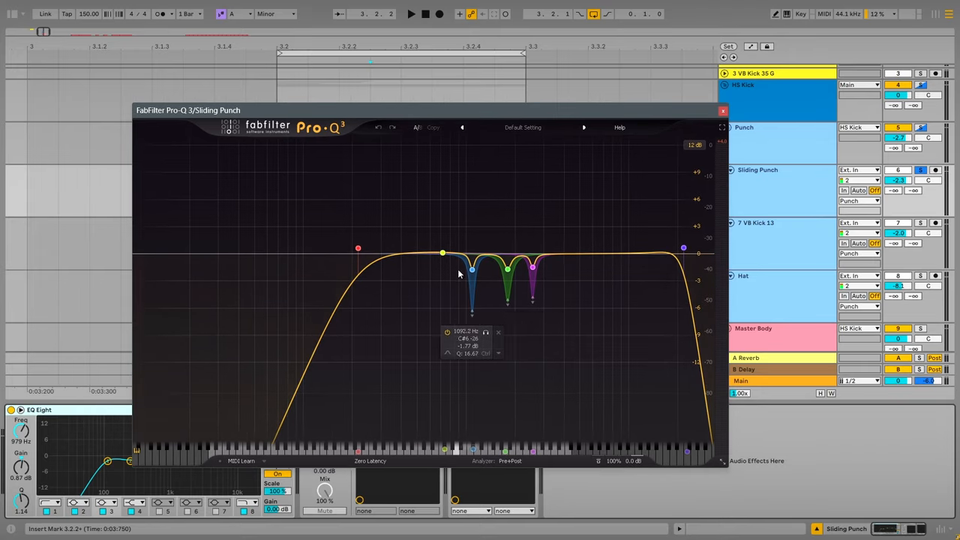
Inspect the Sliding Punch EQ notches near 1 kHz and 2.5 kHz, then close it
{"action": "left_click", "coordinate": [508, 269]}
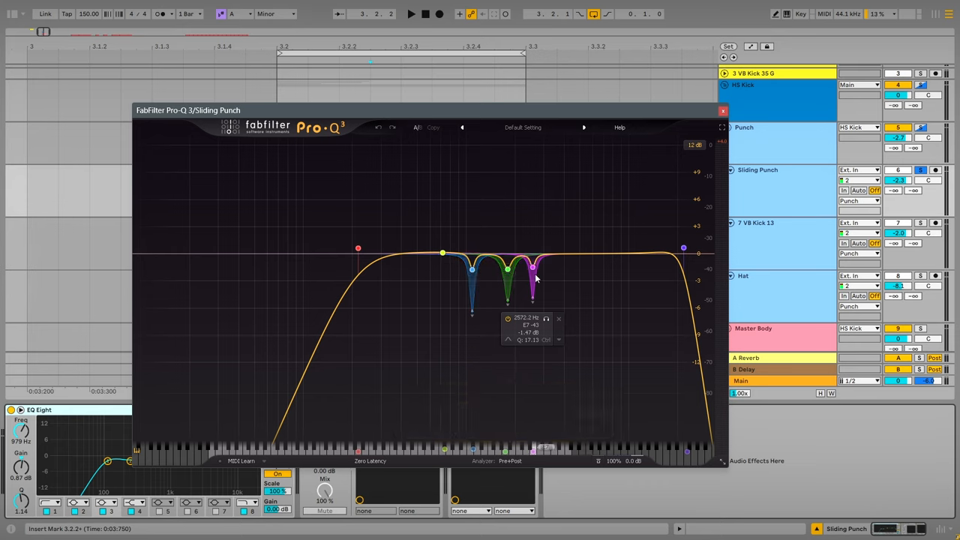
{"action": "left_click", "coordinate": [547, 319]}
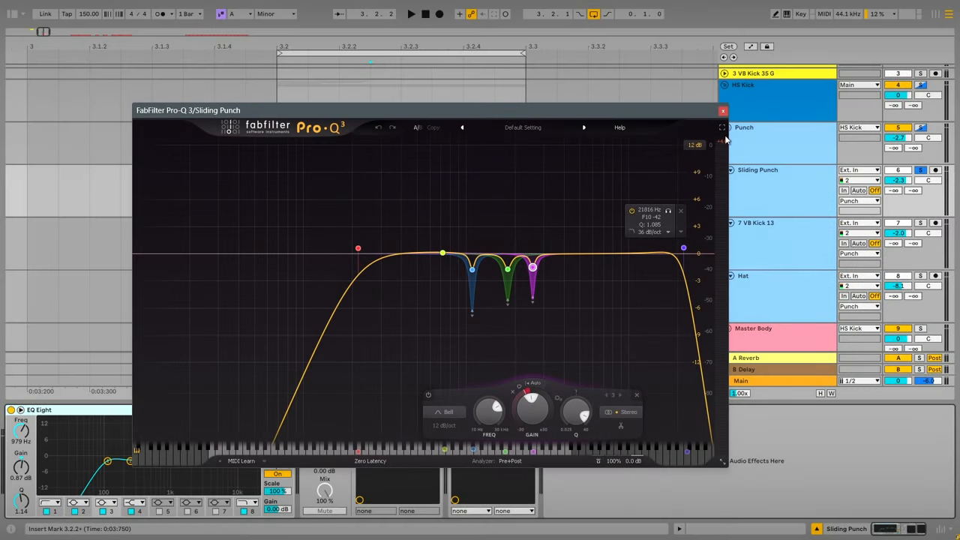
{"action": "left_click", "coordinate": [722, 111]}
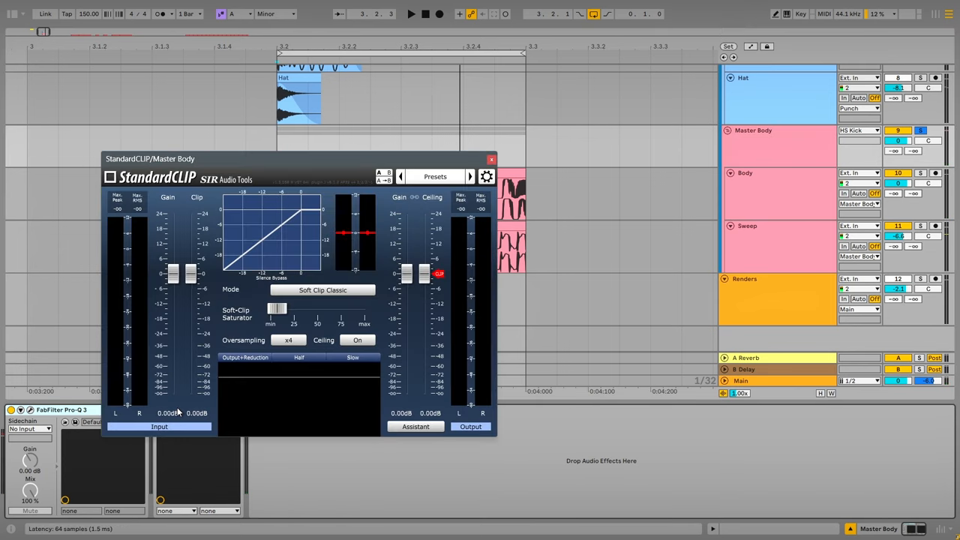
Close the Master Body group's StandardCLIP clipper window
{"action": "left_click", "coordinate": [491, 159]}
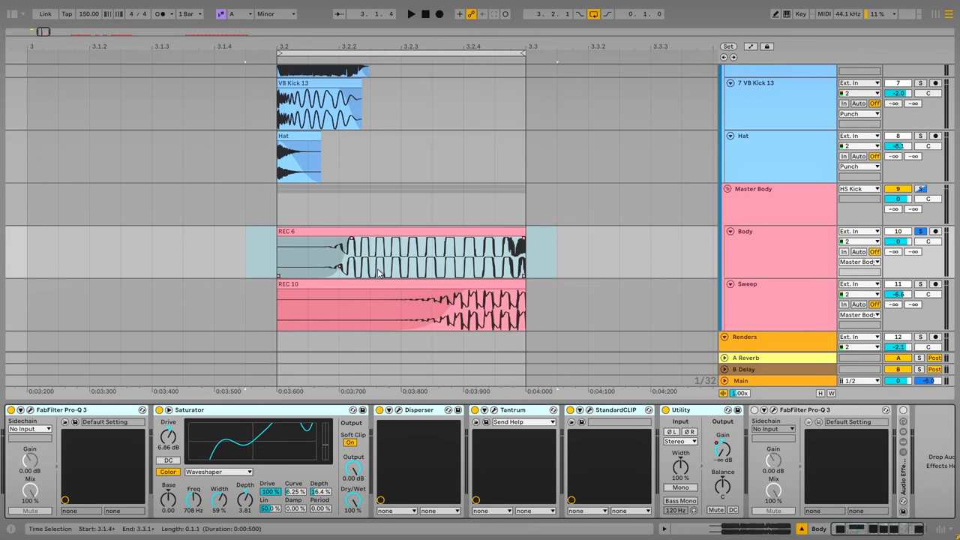
{"action": "mouse_move", "coordinate": [351, 272]}
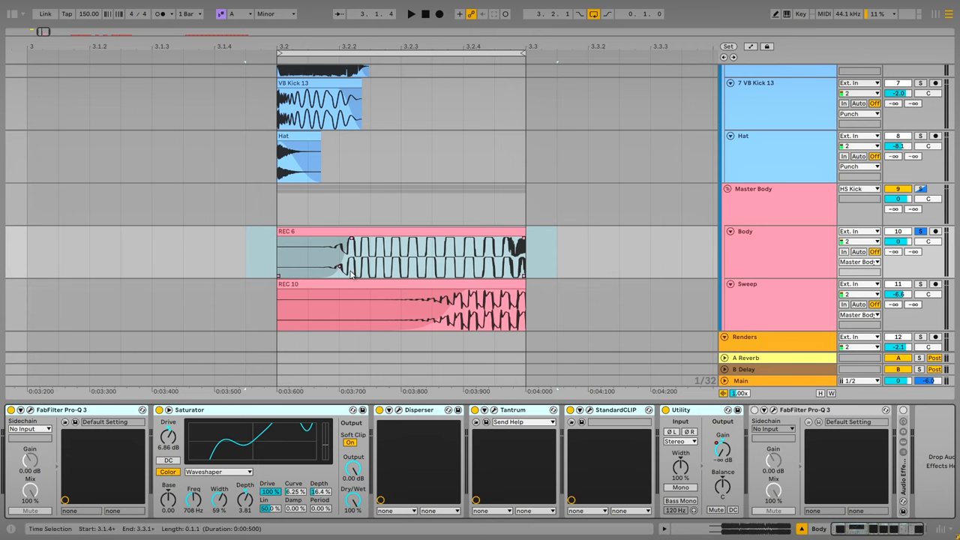
{"action": "left_click", "coordinate": [411, 14]}
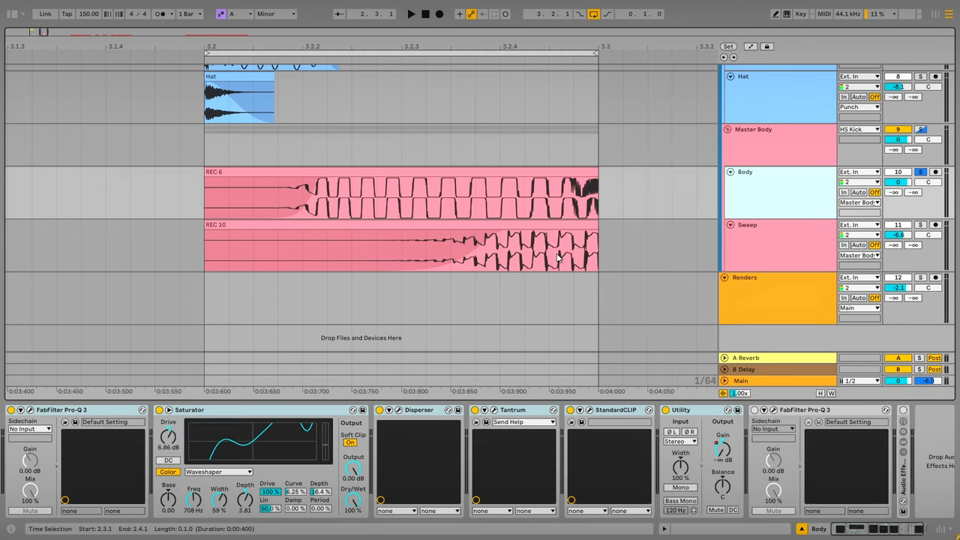
{"action": "left_click", "coordinate": [375, 191]}
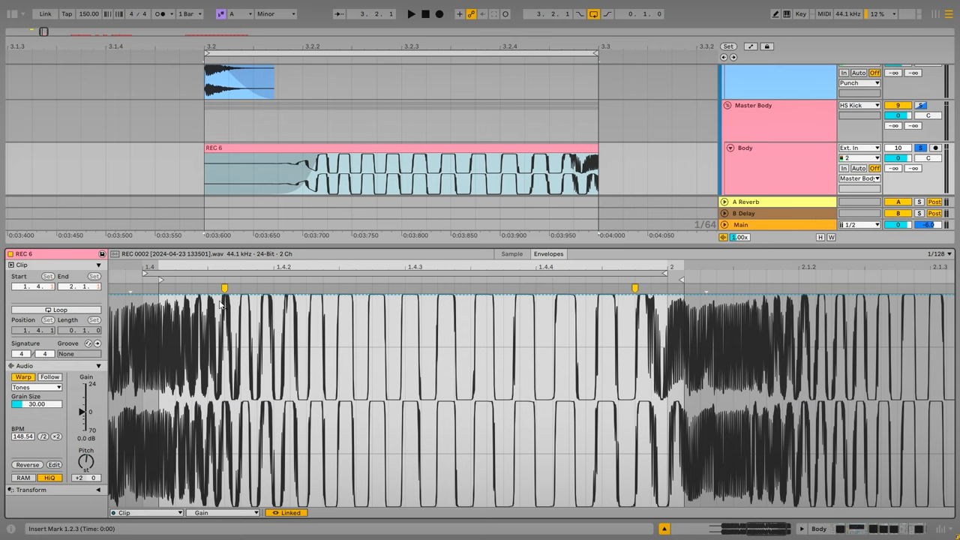
{"action": "mouse_move", "coordinate": [568, 334]}
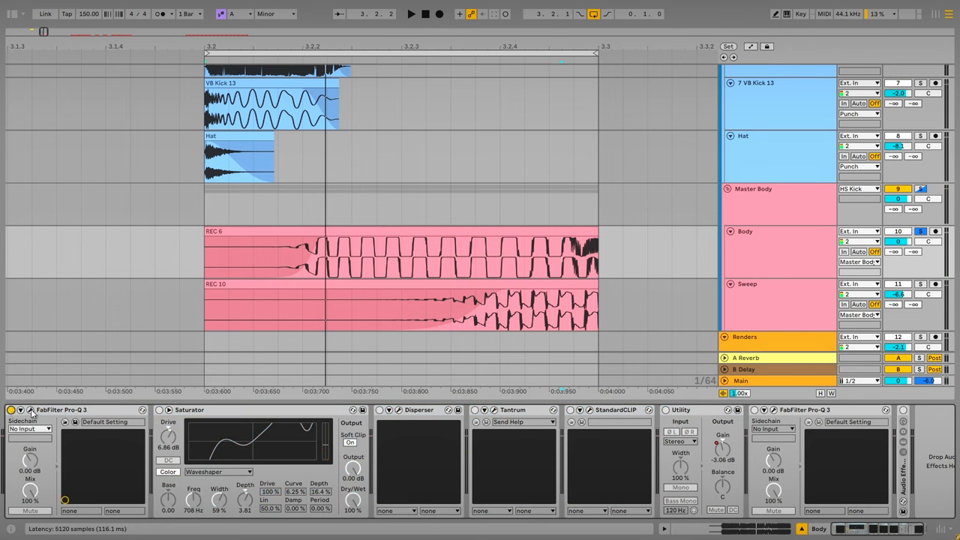
{"action": "left_click", "coordinate": [21, 410]}
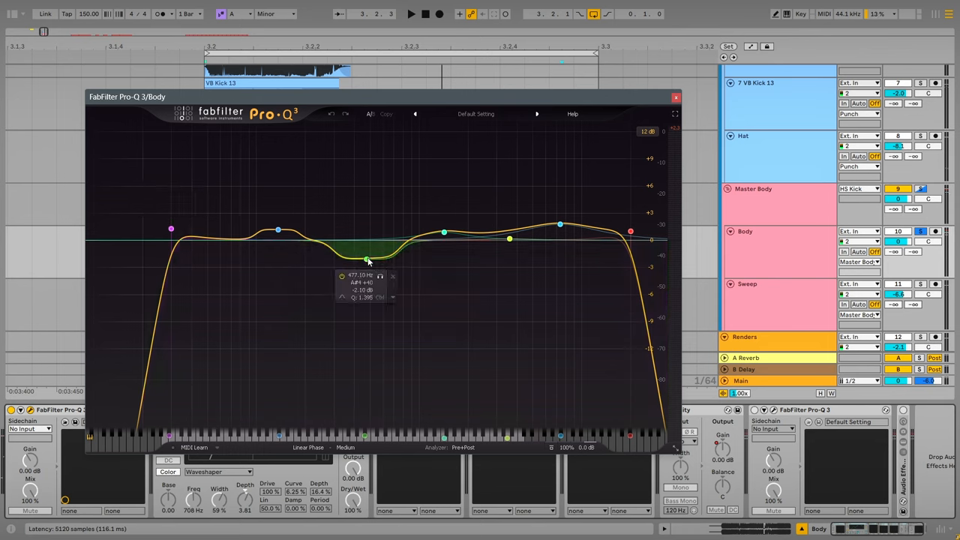
{"action": "left_click", "coordinate": [366, 257]}
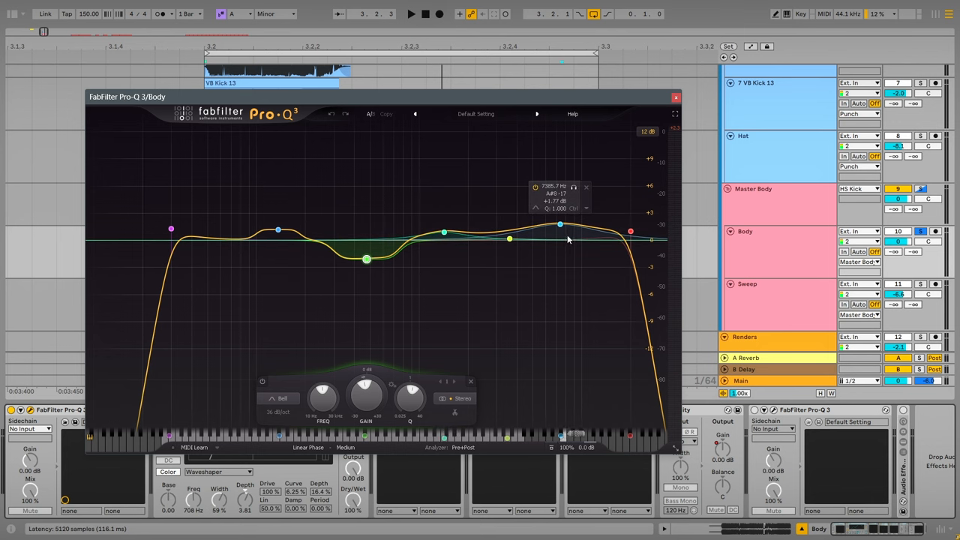
{"action": "left_click", "coordinate": [676, 97]}
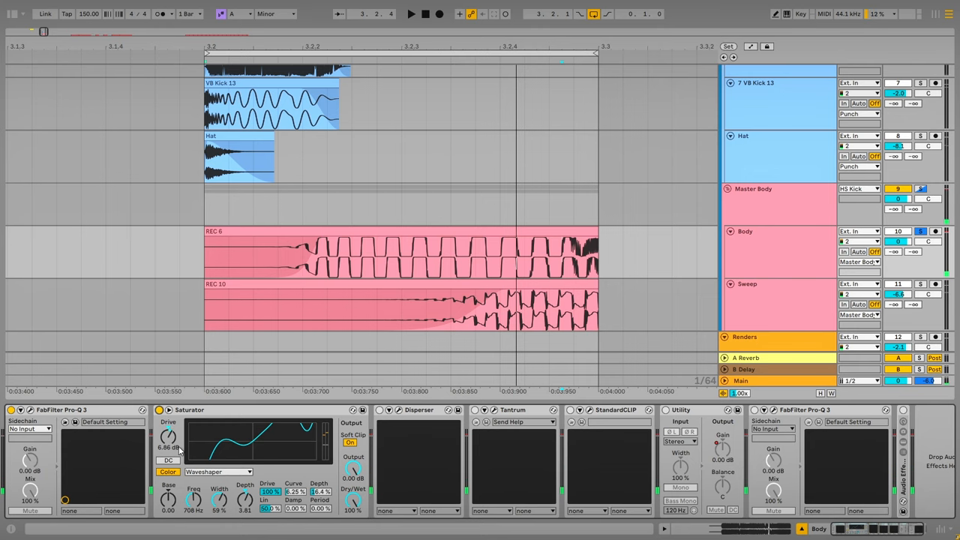
{"action": "mouse_move", "coordinate": [240, 481]}
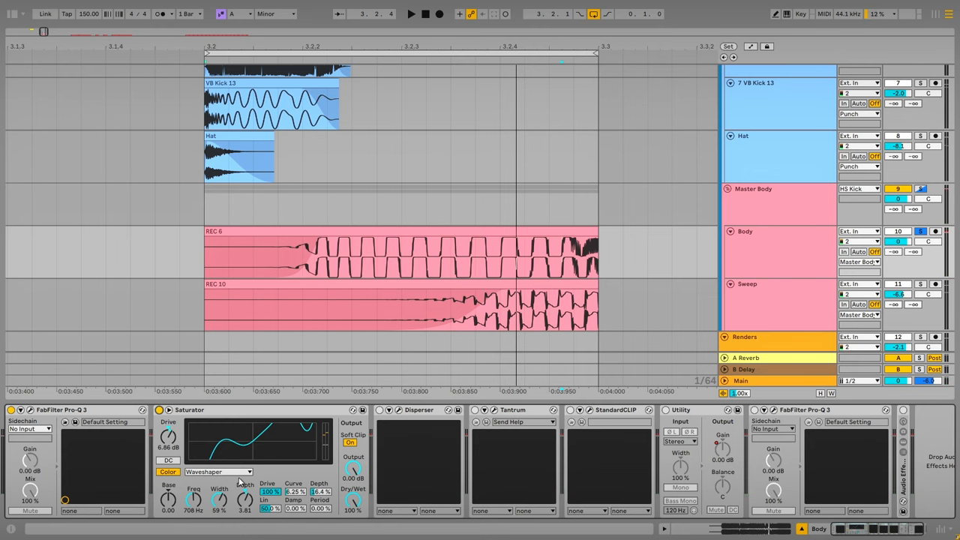
Keep the Body Saturator on the Waveshaper curve and switch on Disperser
{"action": "left_click", "coordinate": [217, 472]}
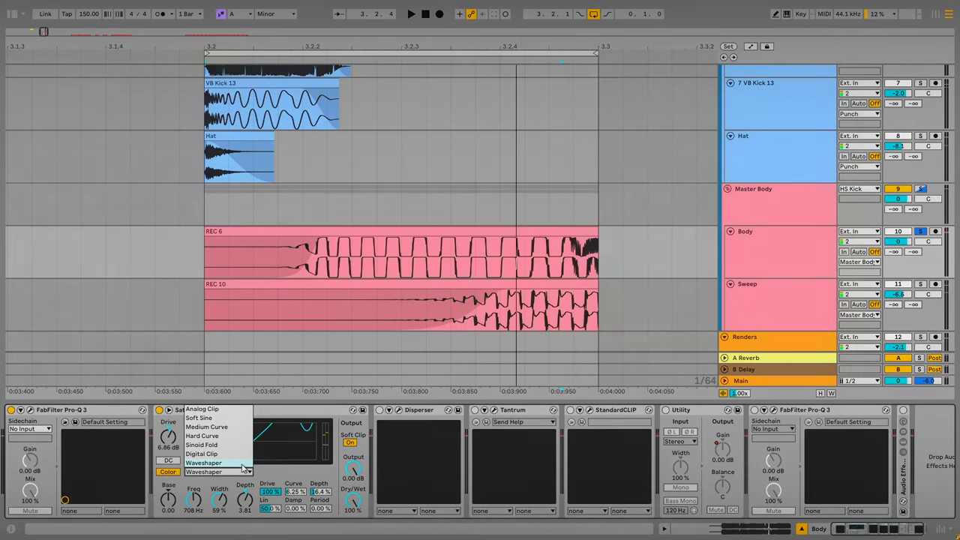
{"action": "left_click", "coordinate": [204, 463]}
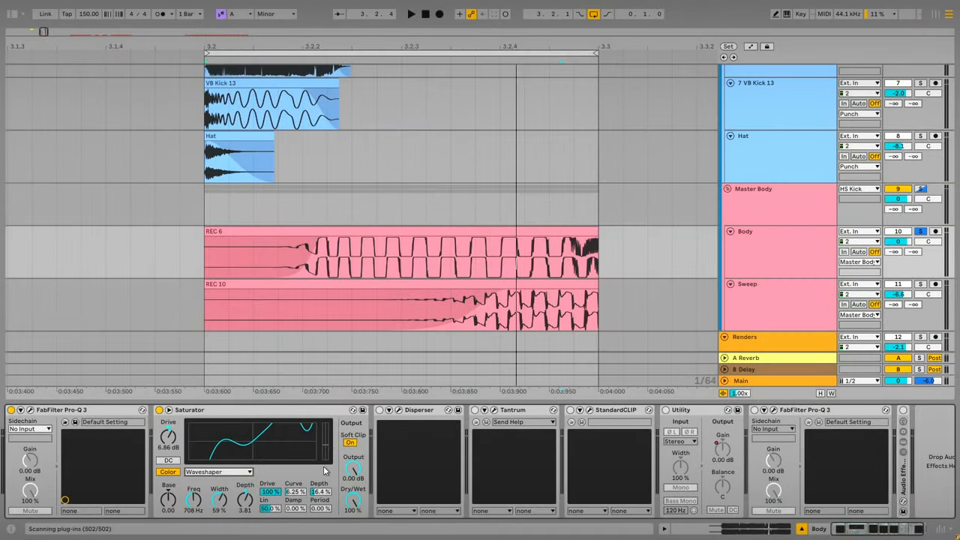
{"action": "left_click", "coordinate": [380, 411]}
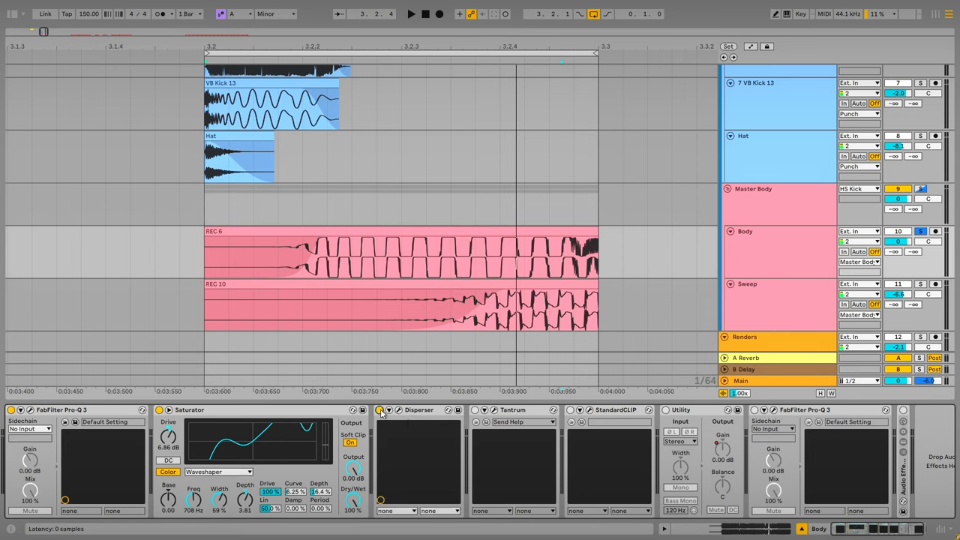
{"action": "left_click", "coordinate": [381, 410]}
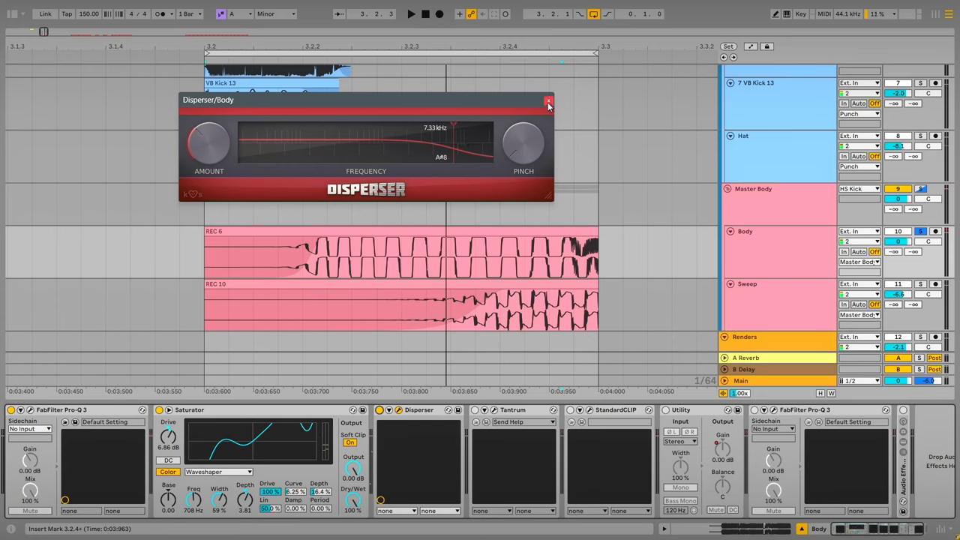
{"action": "left_click", "coordinate": [548, 101]}
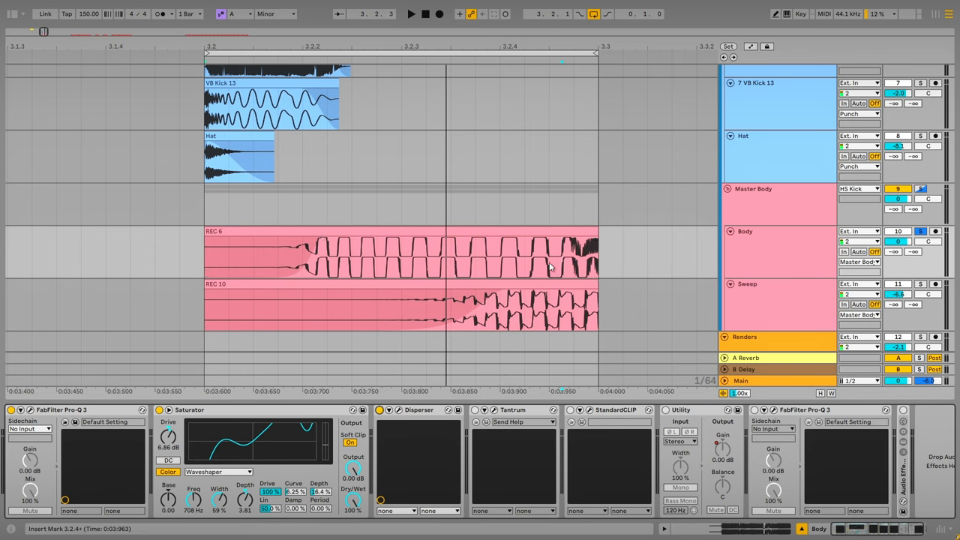
{"action": "mouse_move", "coordinate": [458, 263]}
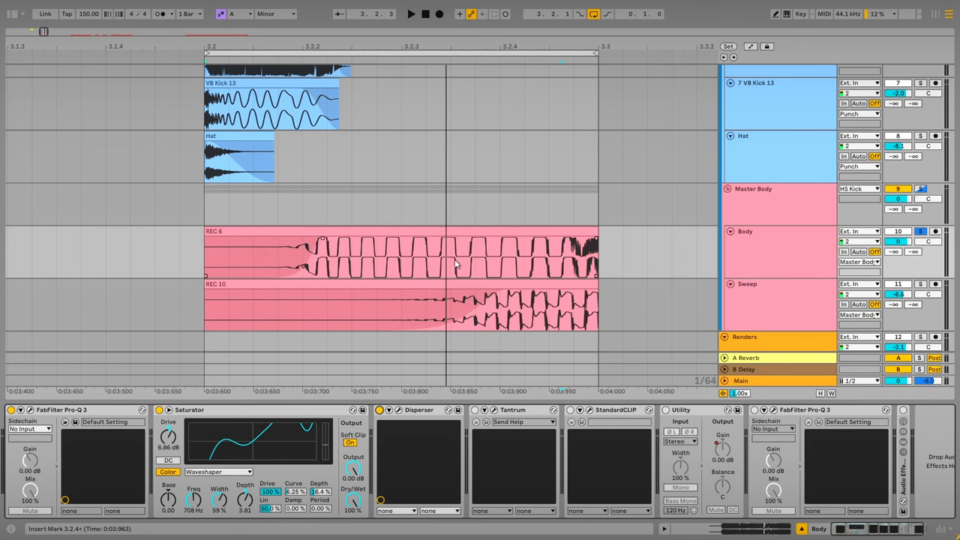
{"action": "mouse_move", "coordinate": [458, 264]}
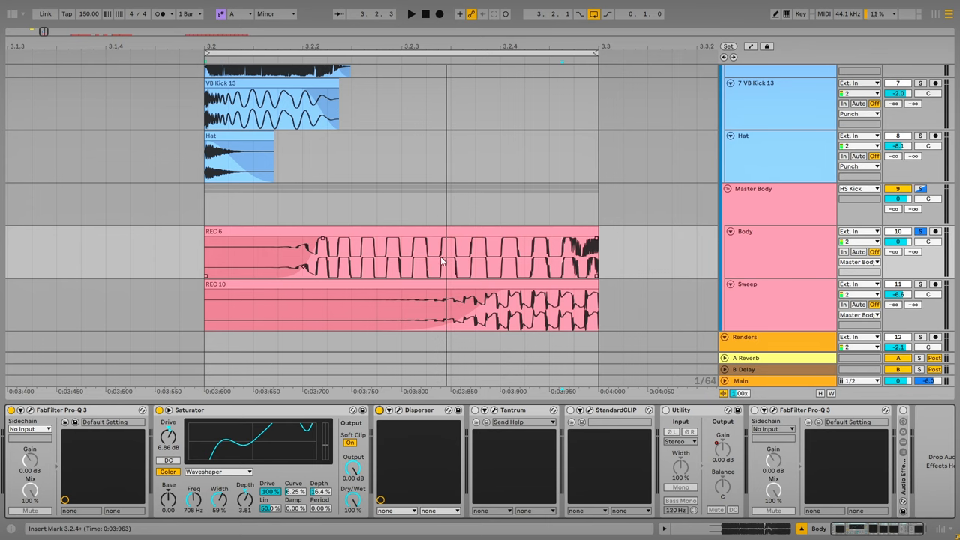
{"action": "mouse_move", "coordinate": [205, 262]}
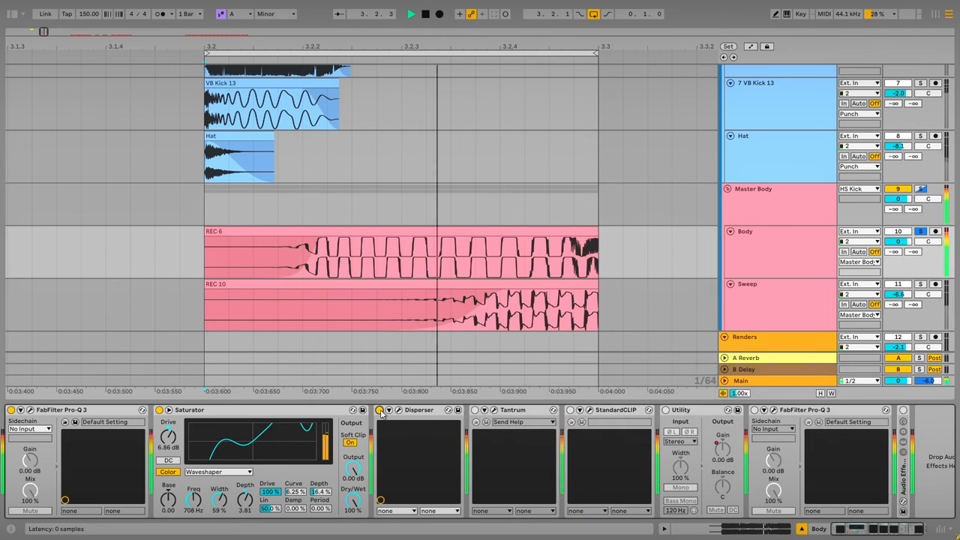
{"action": "left_click", "coordinate": [381, 410]}
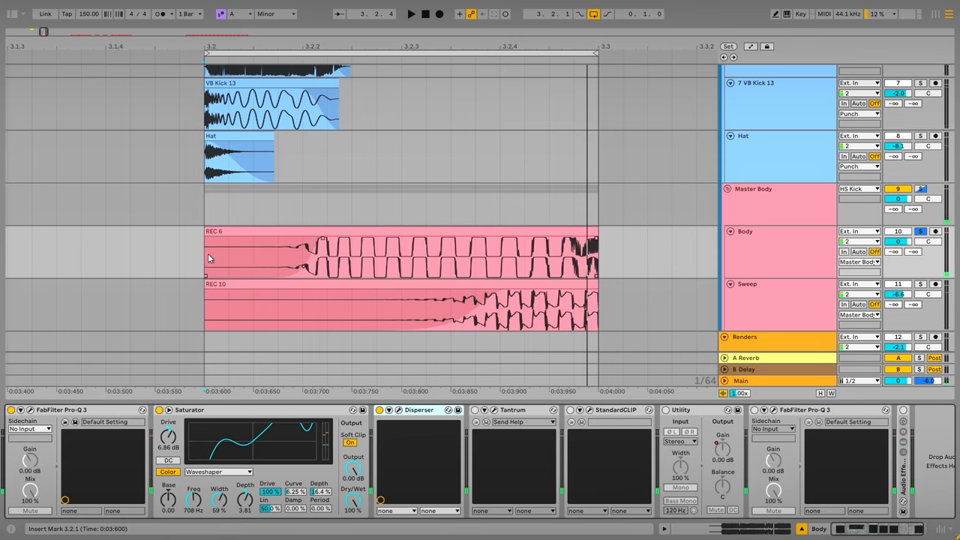
{"action": "mouse_move", "coordinate": [597, 259]}
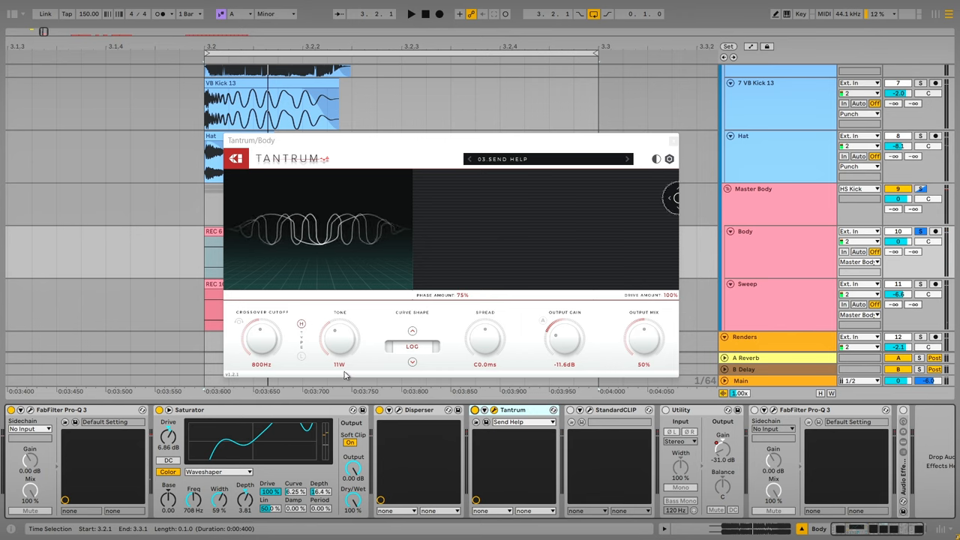
{"action": "mouse_move", "coordinate": [663, 317]}
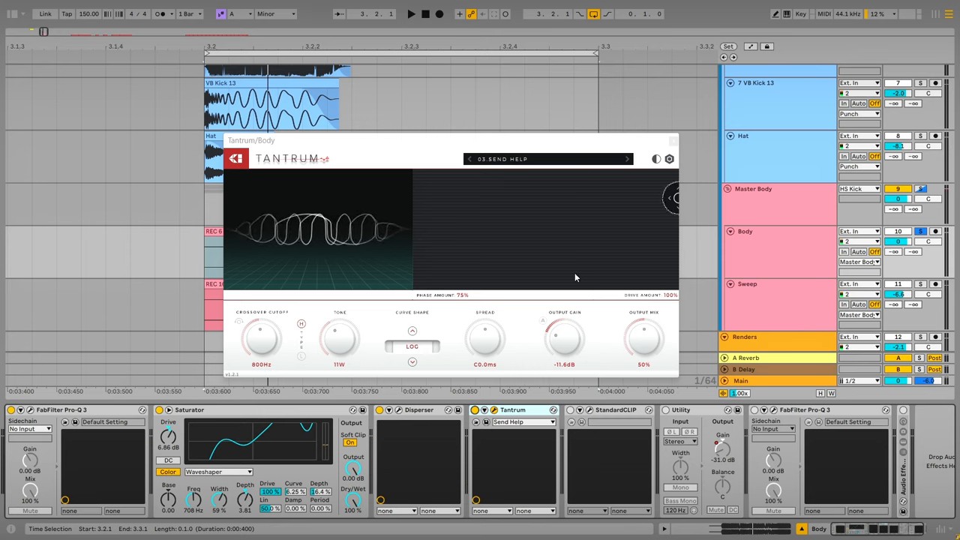
{"action": "mouse_move", "coordinate": [549, 286]}
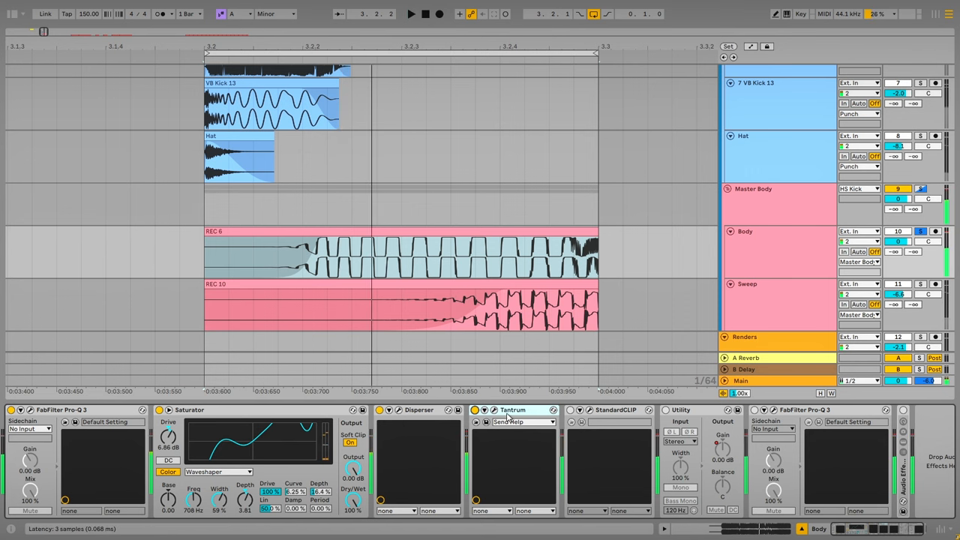
Reopen the Body layer's Tantrum window to check its Send Help preset, then close it
{"action": "left_click", "coordinate": [513, 410]}
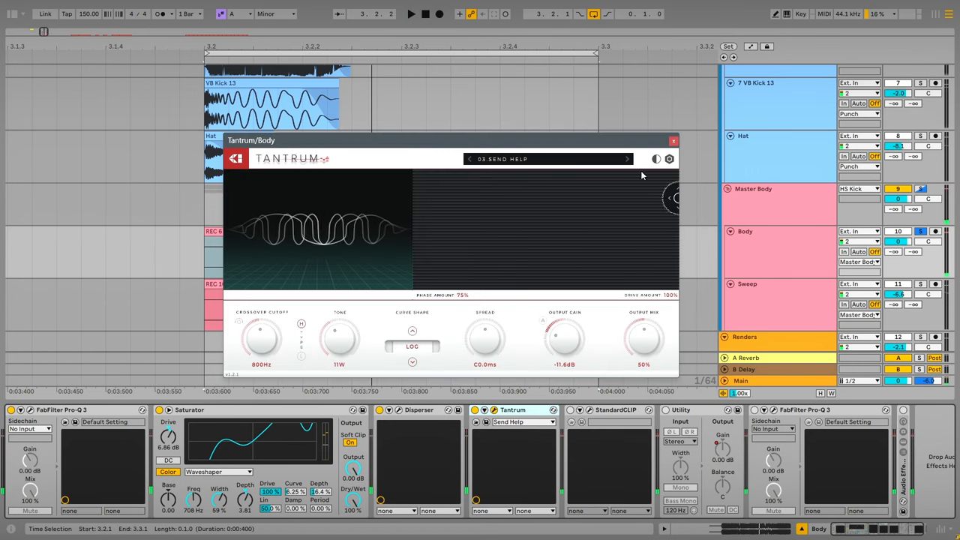
{"action": "left_click", "coordinate": [673, 141]}
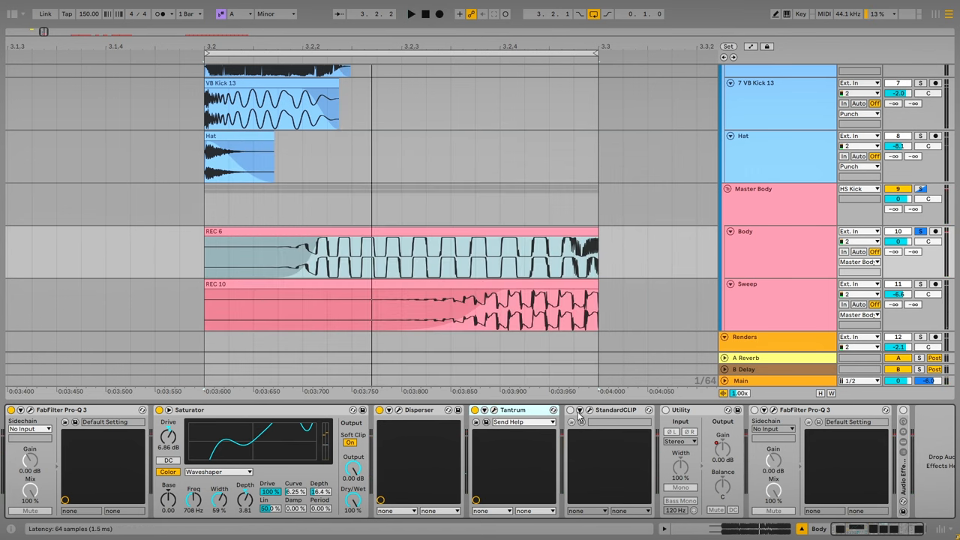
Enable StandardCLIP on Body, inspect its Soft Clip Classic editor, and close it
{"action": "left_click", "coordinate": [582, 420]}
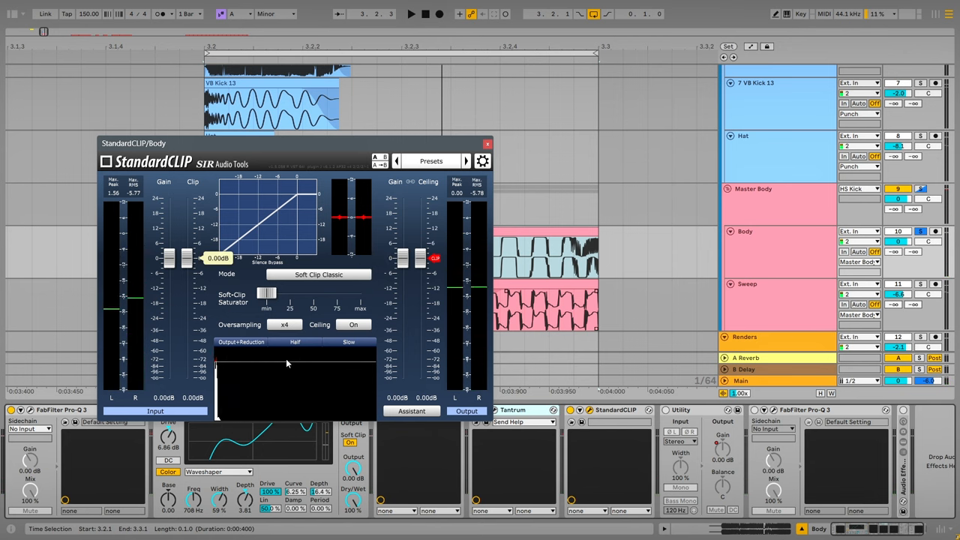
{"action": "left_click", "coordinate": [410, 14]}
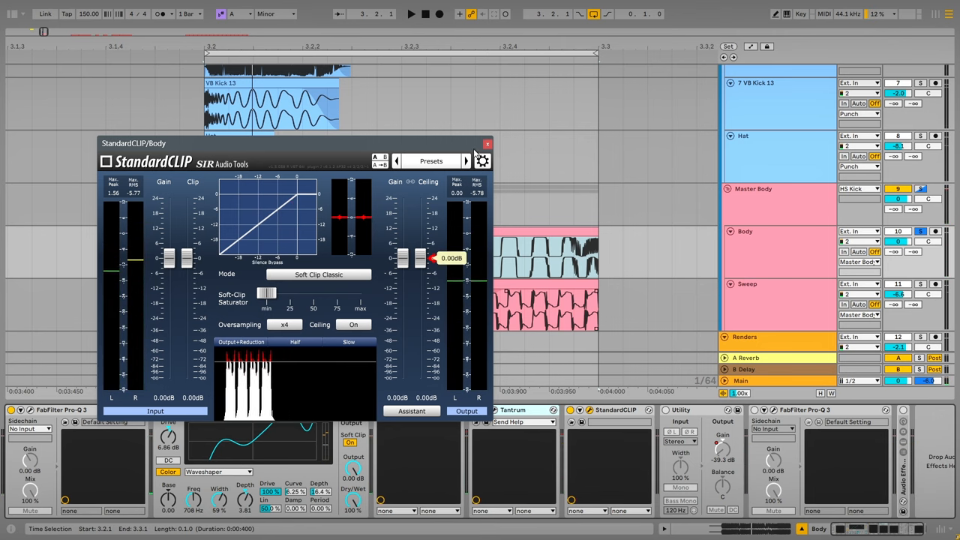
{"action": "left_click", "coordinate": [487, 143]}
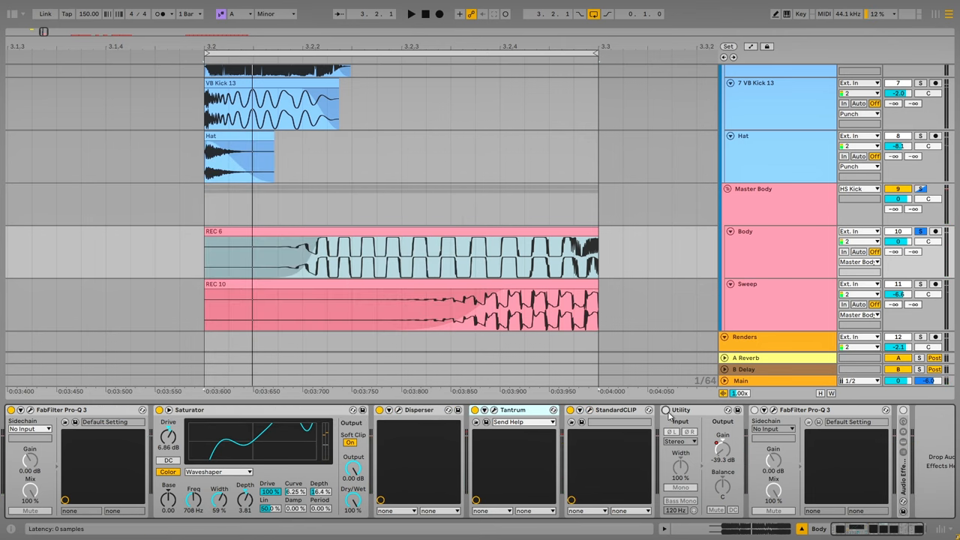
Toggle the Body chain's Utility gain stage
{"action": "left_click", "coordinate": [411, 13]}
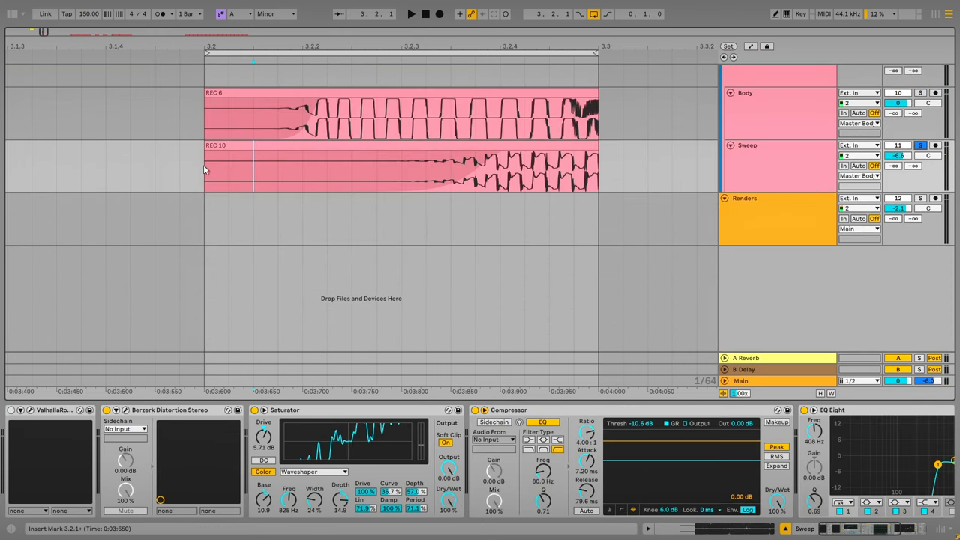
{"action": "left_click", "coordinate": [375, 169]}
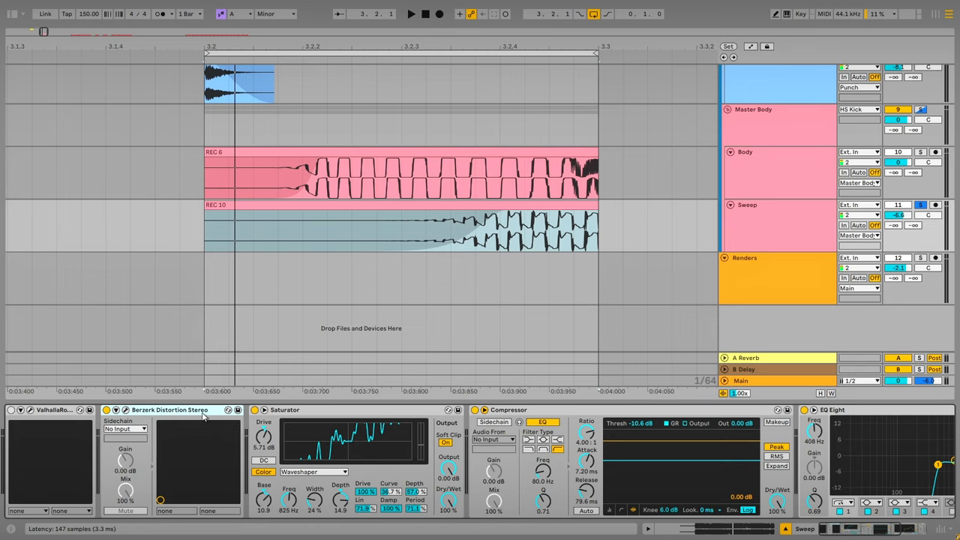
{"action": "mouse_move", "coordinate": [233, 429]}
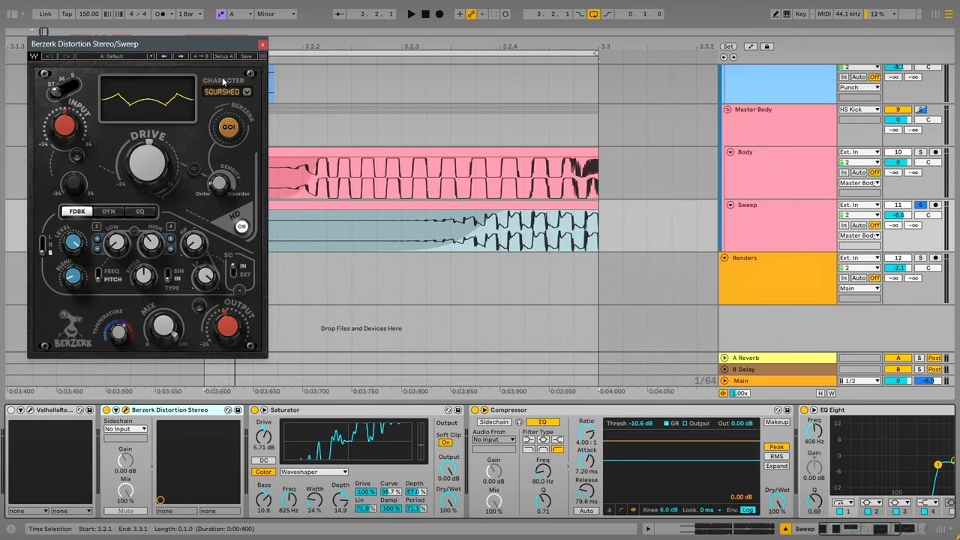
{"action": "mouse_move", "coordinate": [263, 234]}
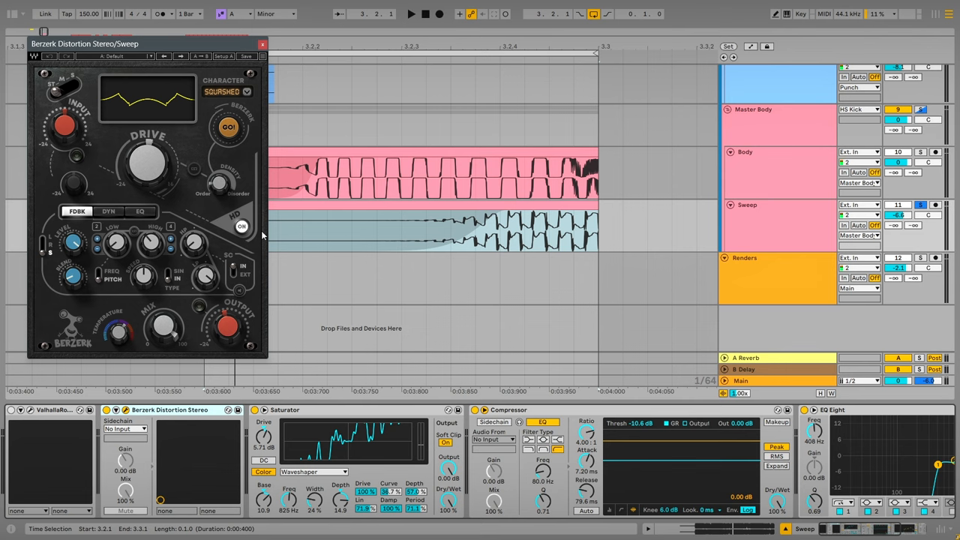
{"action": "mouse_move", "coordinate": [220, 193]}
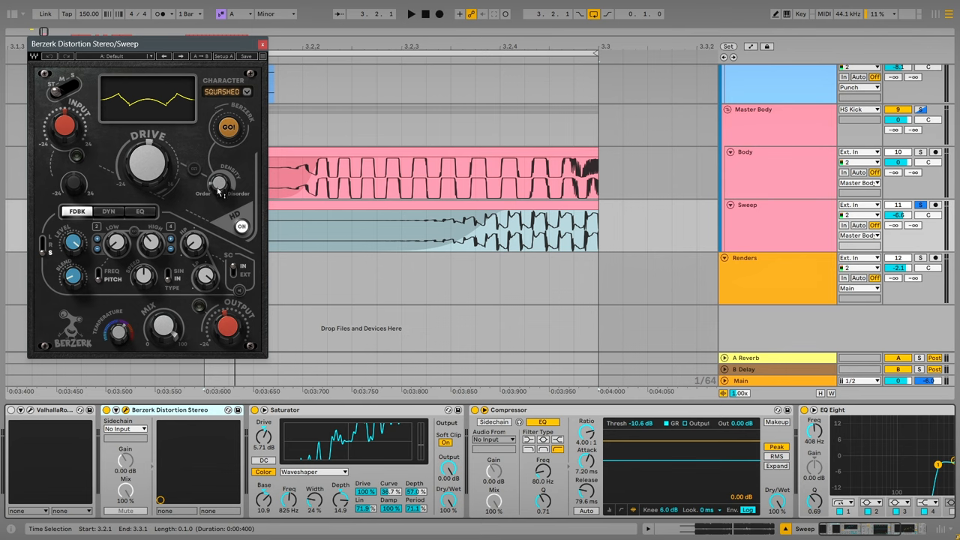
{"action": "mouse_move", "coordinate": [257, 203]}
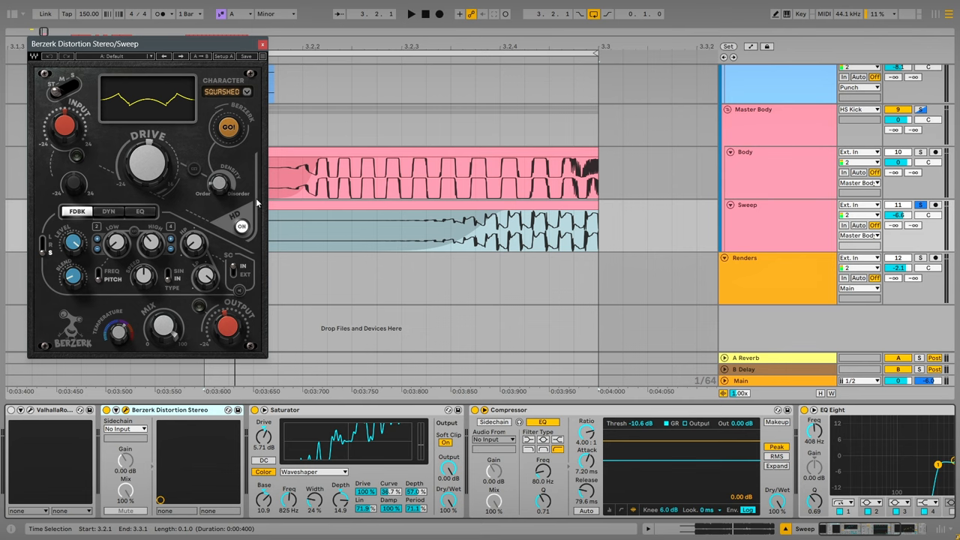
{"action": "mouse_move", "coordinate": [223, 186]}
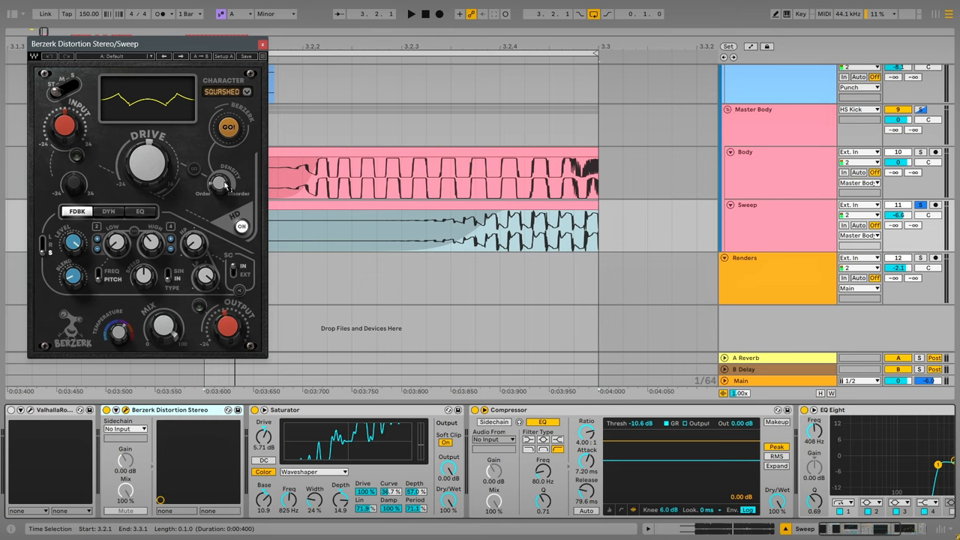